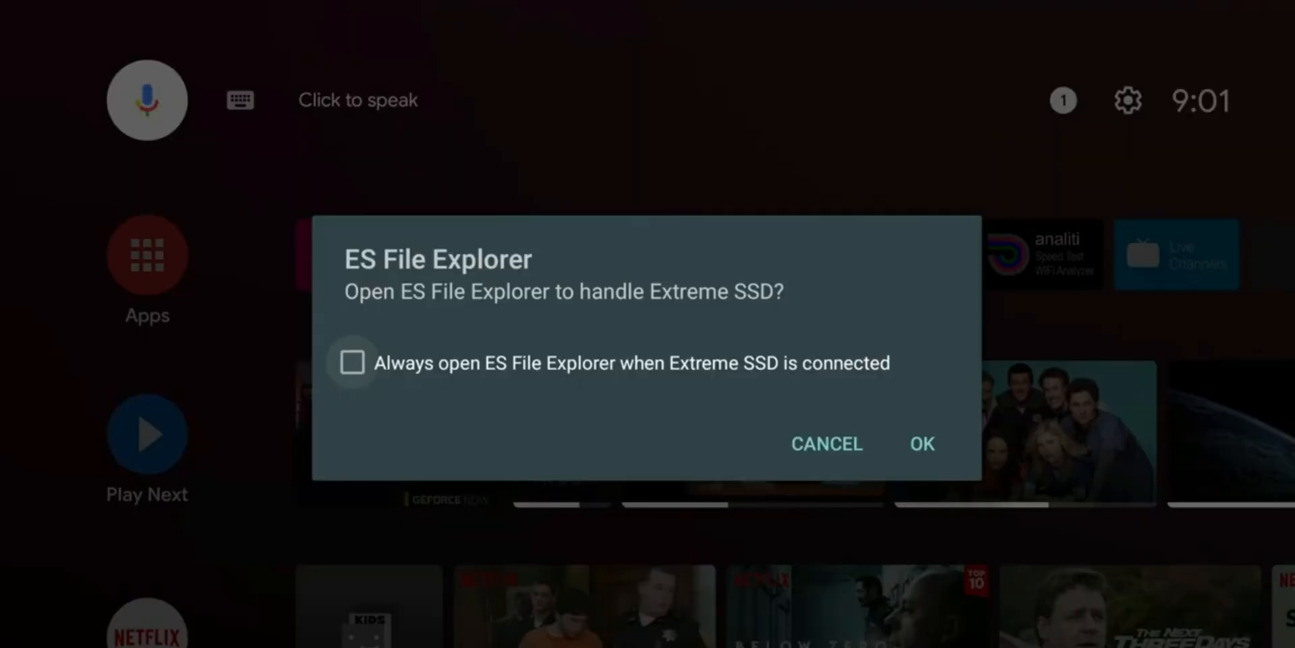
{"action": "mouse_move", "coordinate": [826, 442]}
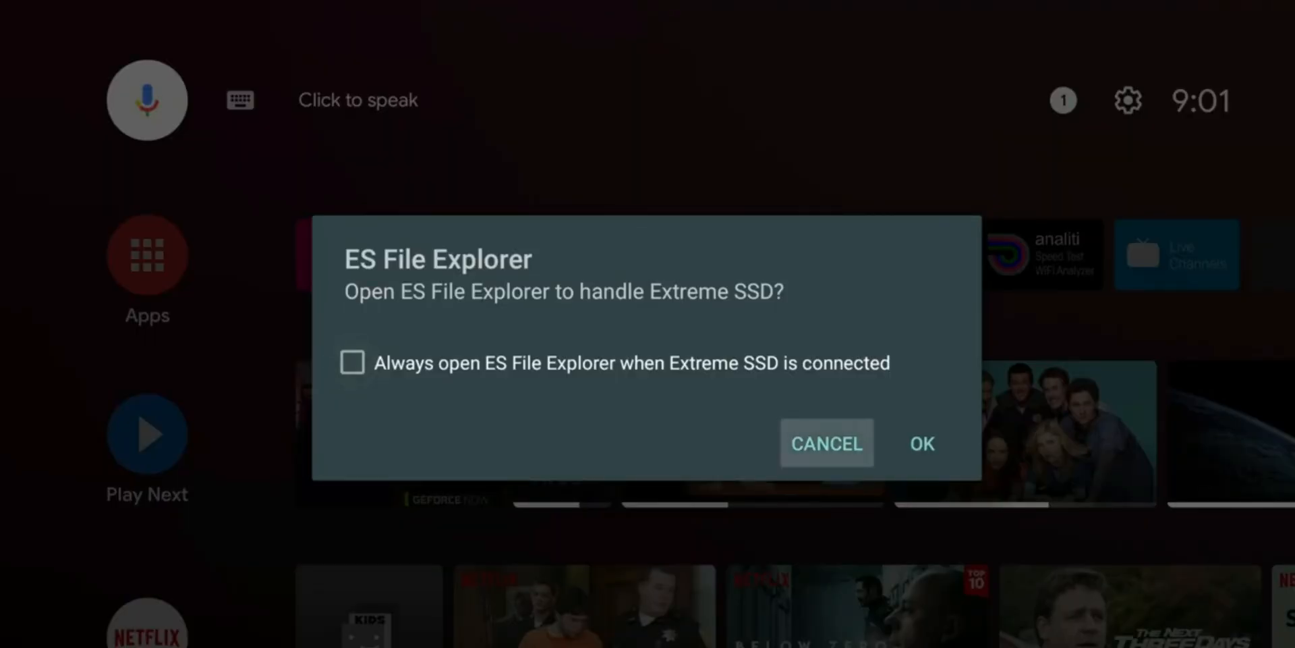
Cancel the ES File Explorer prompt for the Extreme SSD and move along the top bar
{"action": "left_click", "coordinate": [826, 442]}
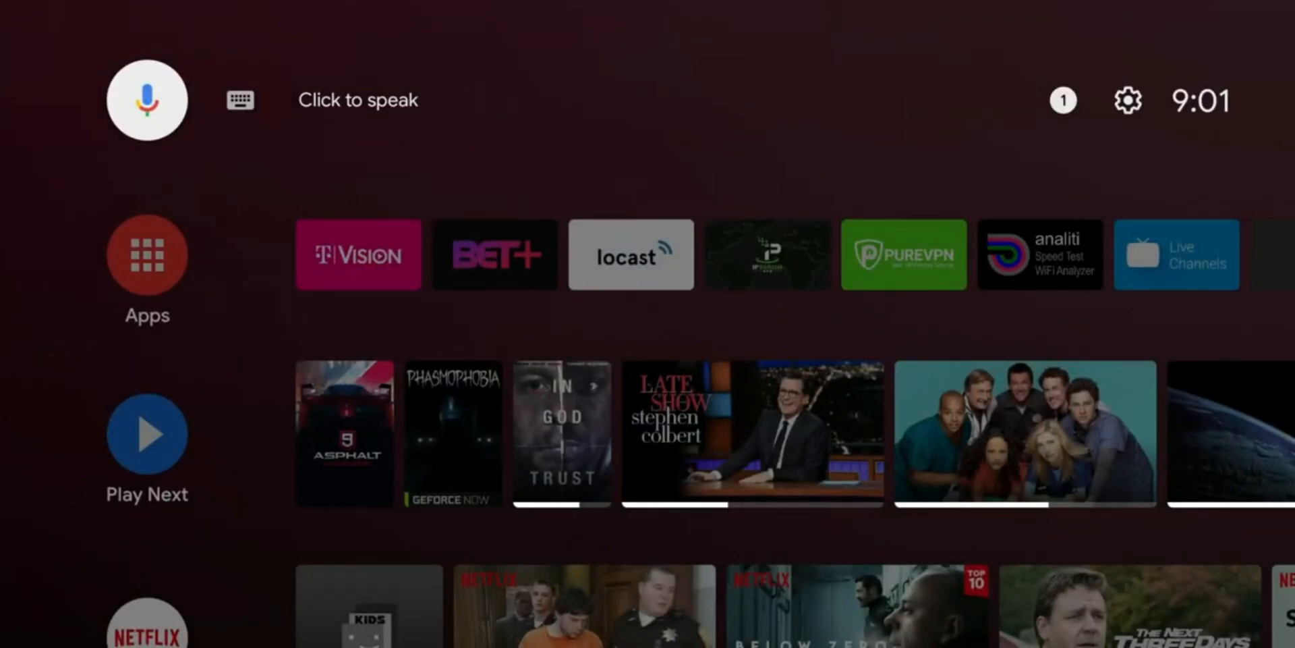
{"action": "mouse_move", "coordinate": [1063, 99]}
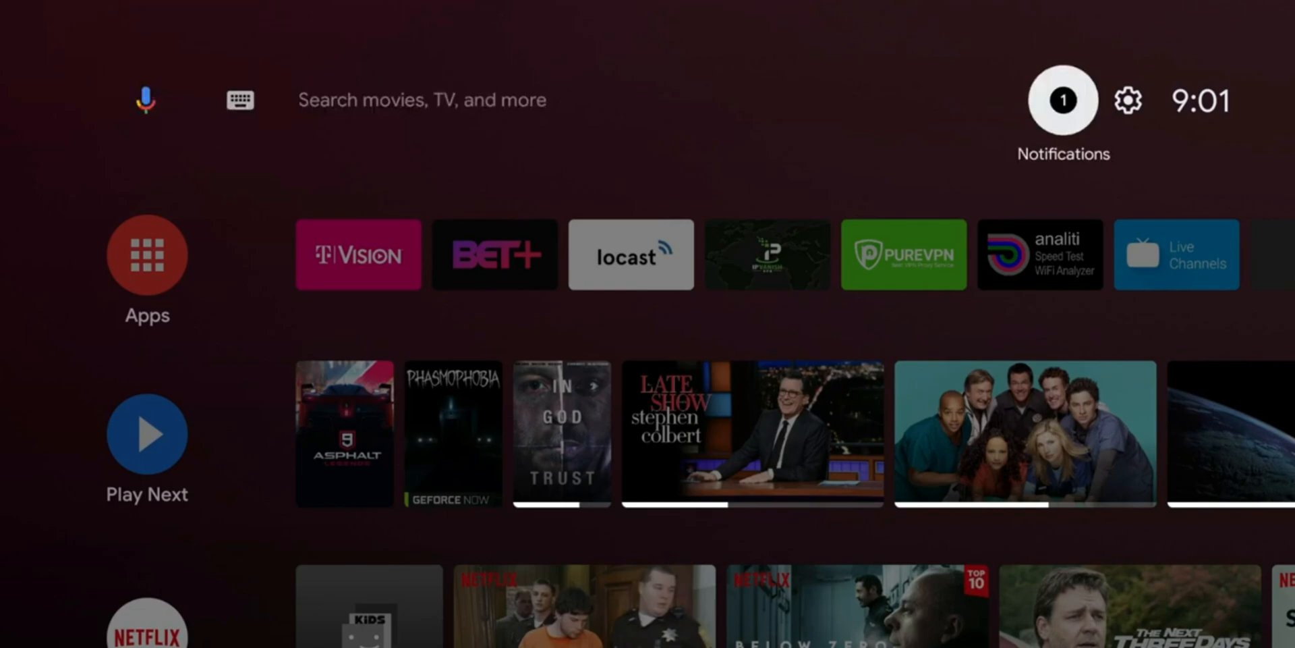
{"action": "left_click", "coordinate": [1062, 99]}
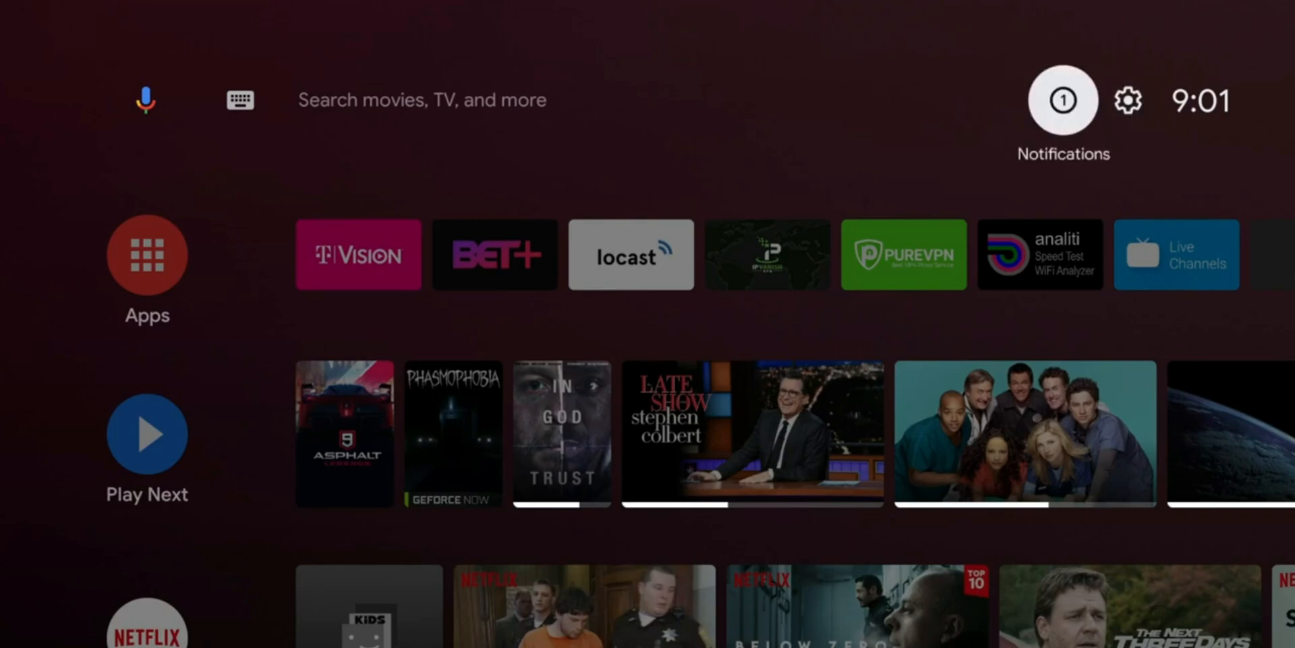
{"action": "mouse_move", "coordinate": [1126, 98]}
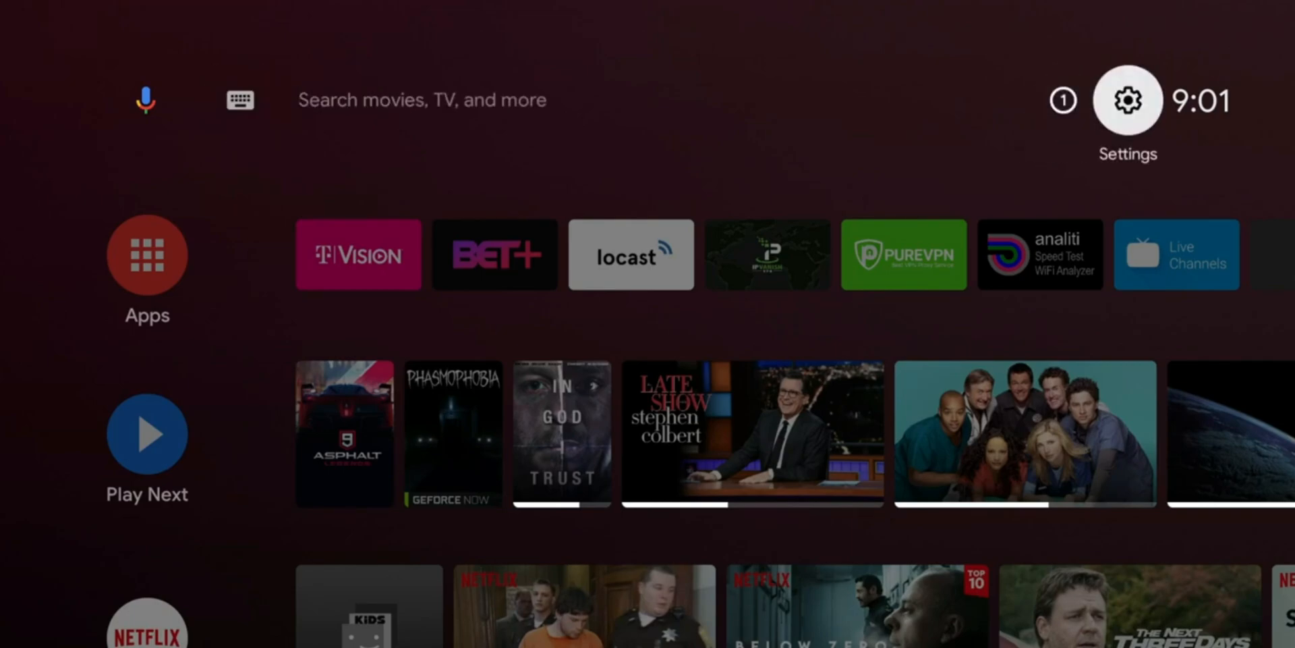
Go to Settings > Device Preferences > Storage and scroll to 'Transfer files over local network'
{"action": "left_click", "coordinate": [1126, 98]}
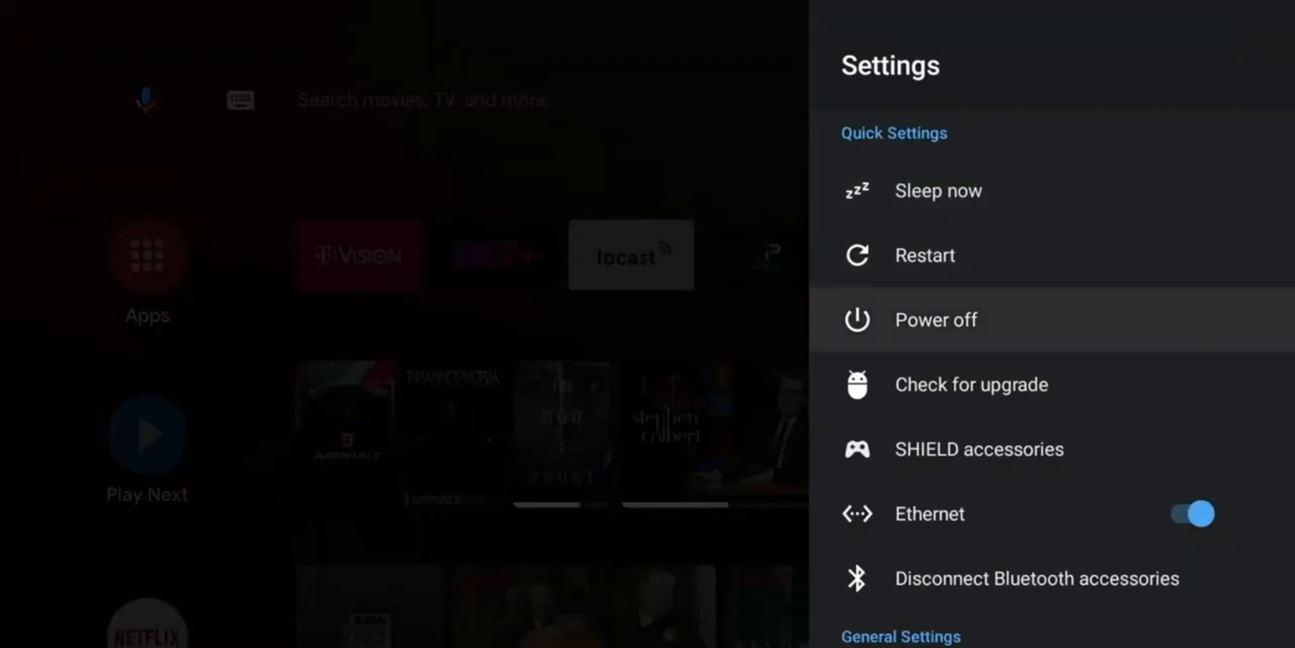
{"action": "scroll", "scroll_direction": "down", "scroll_amount": 3}
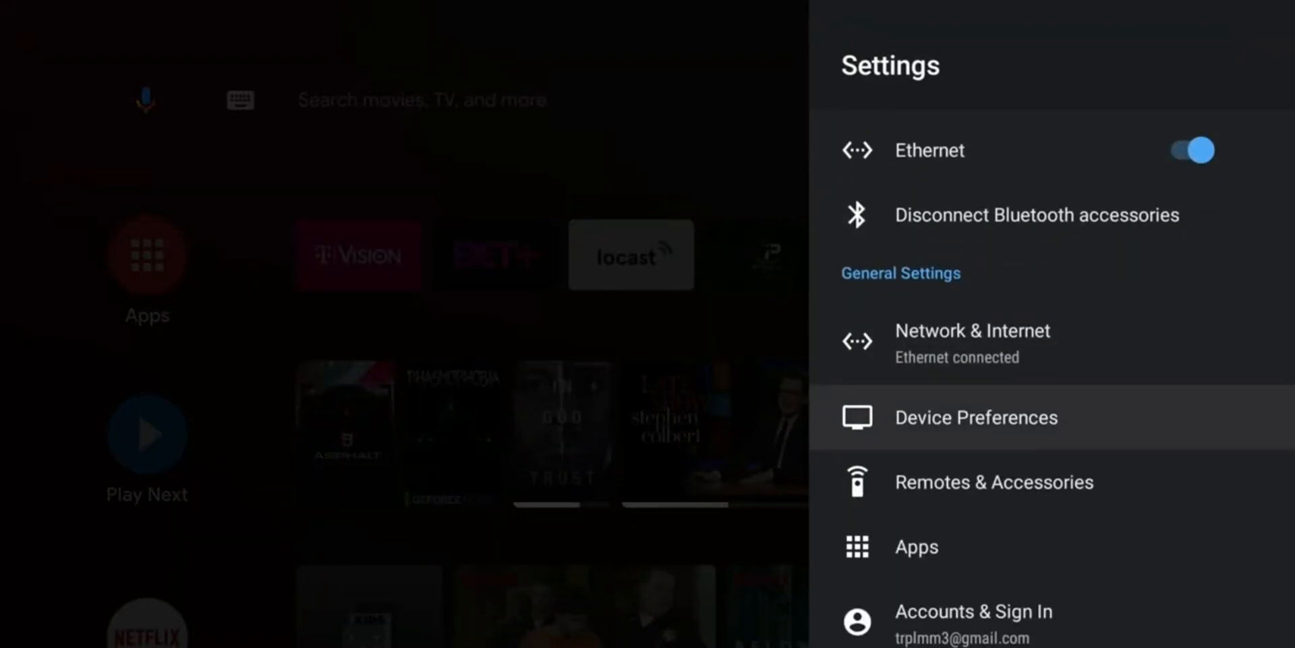
{"action": "left_click", "coordinate": [977, 417]}
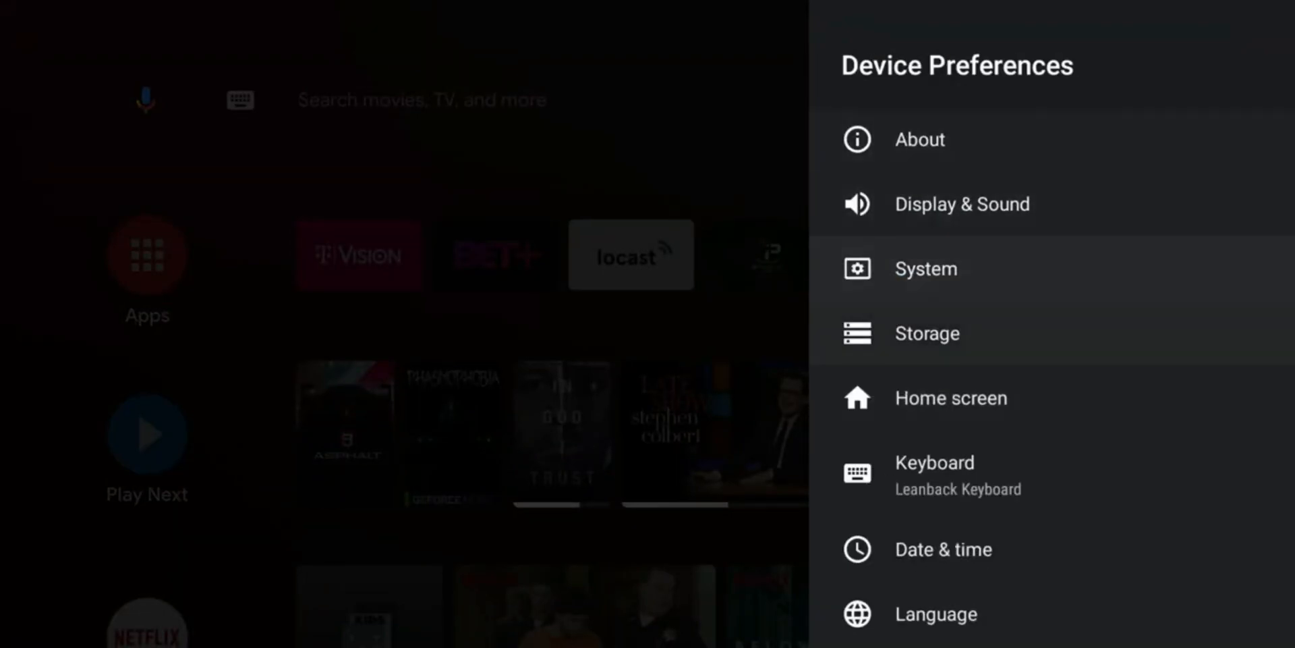
{"action": "left_click", "coordinate": [927, 333]}
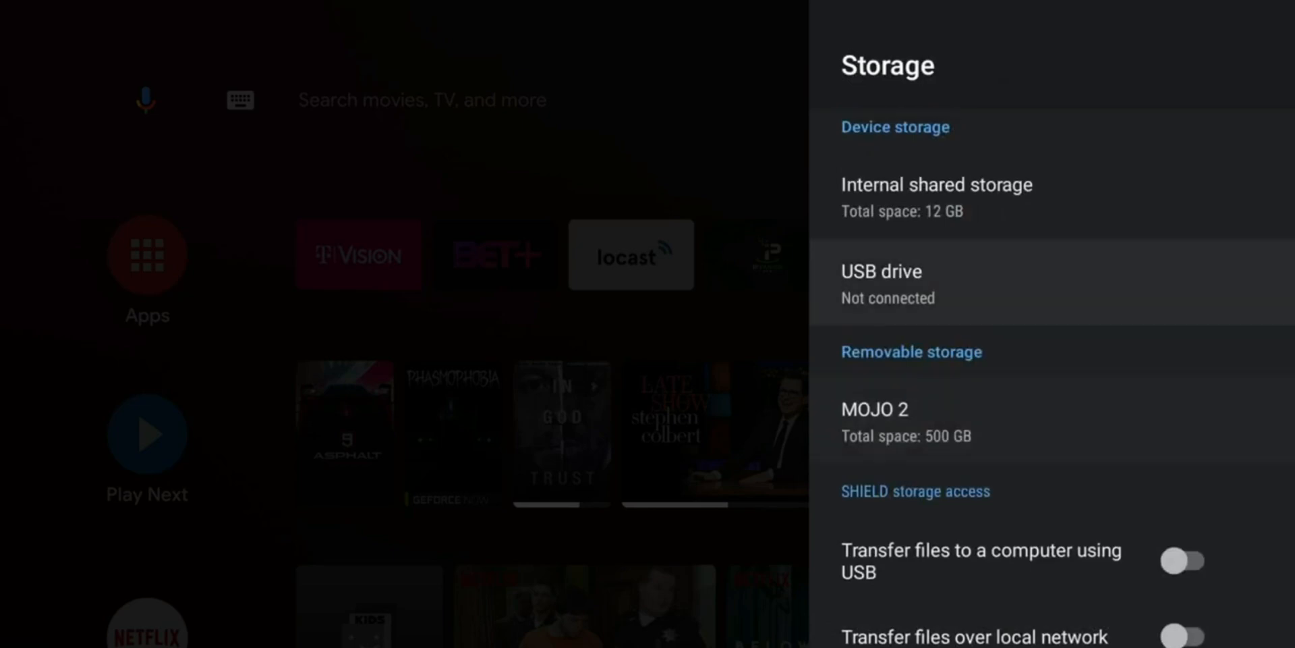
{"action": "scroll", "scroll_direction": "down", "scroll_amount": 3}
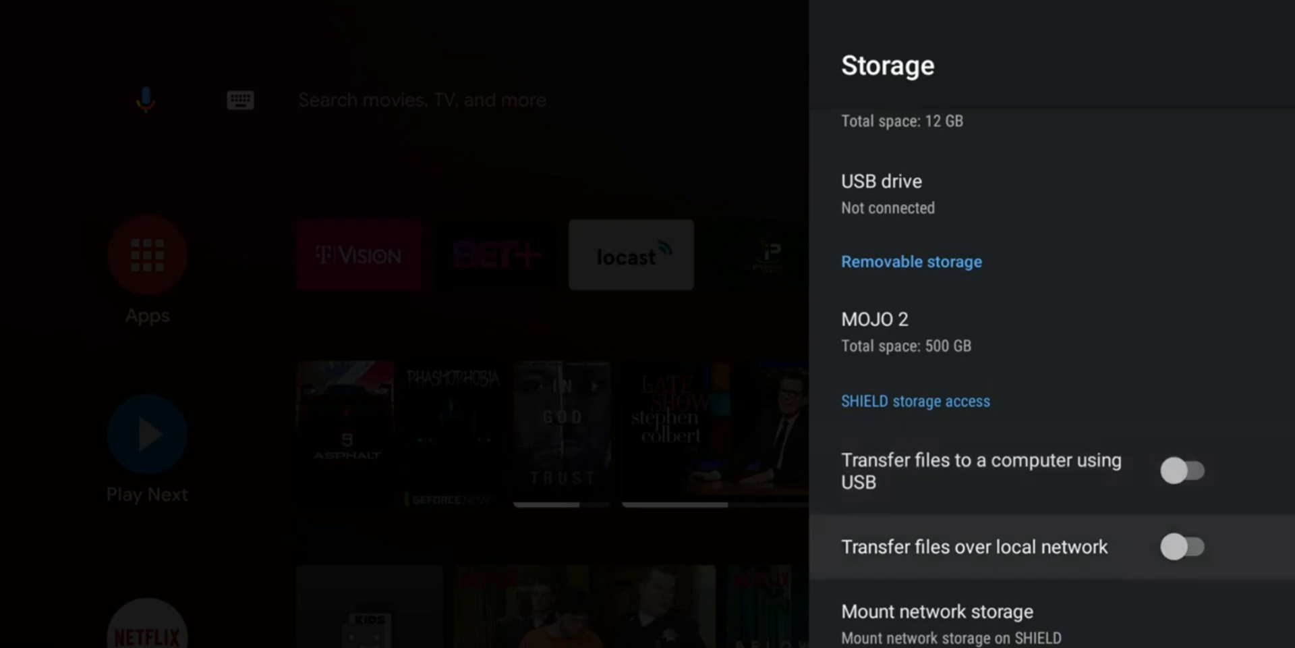
Enable 'Transfer files over local network', choosing Don't change for both username and password
{"action": "left_click", "coordinate": [974, 546]}
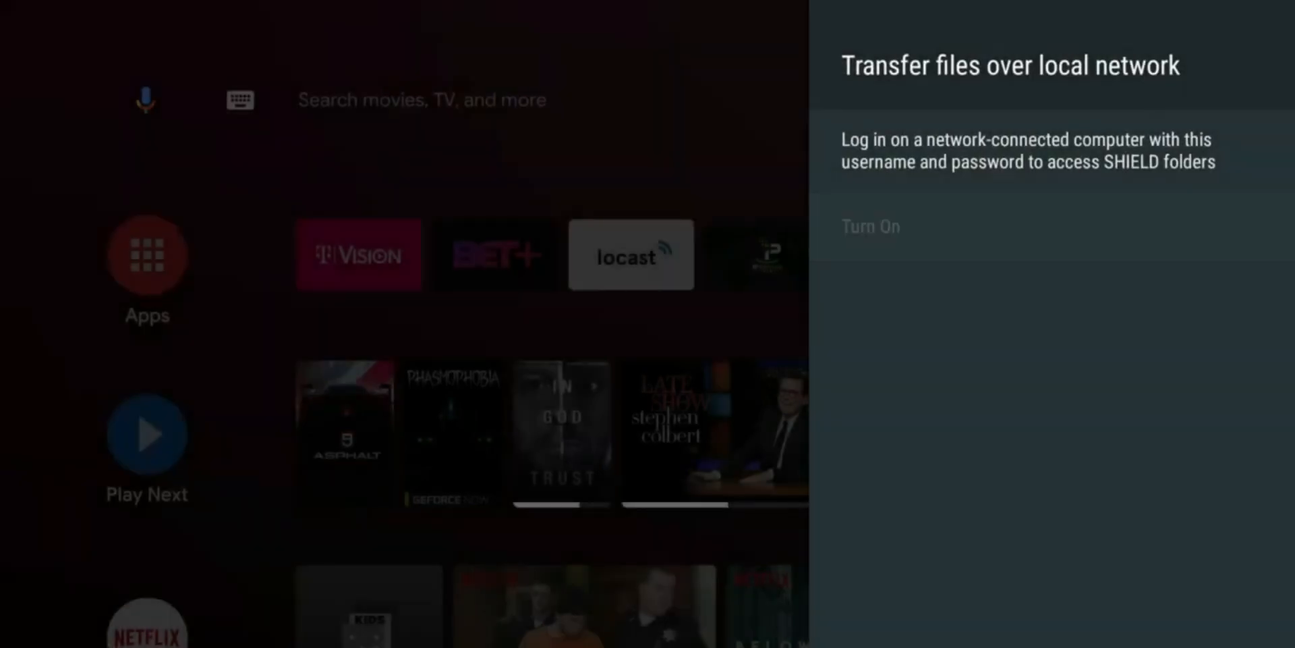
{"action": "left_click", "coordinate": [870, 226]}
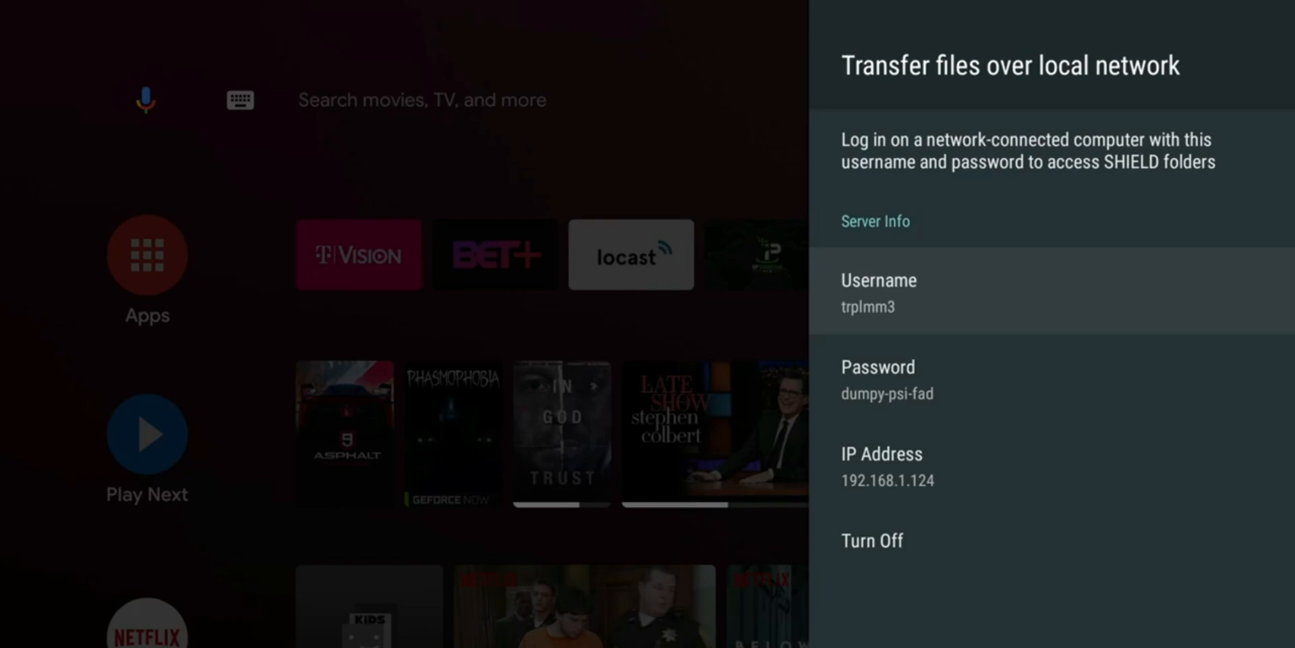
{"action": "left_click", "coordinate": [880, 292]}
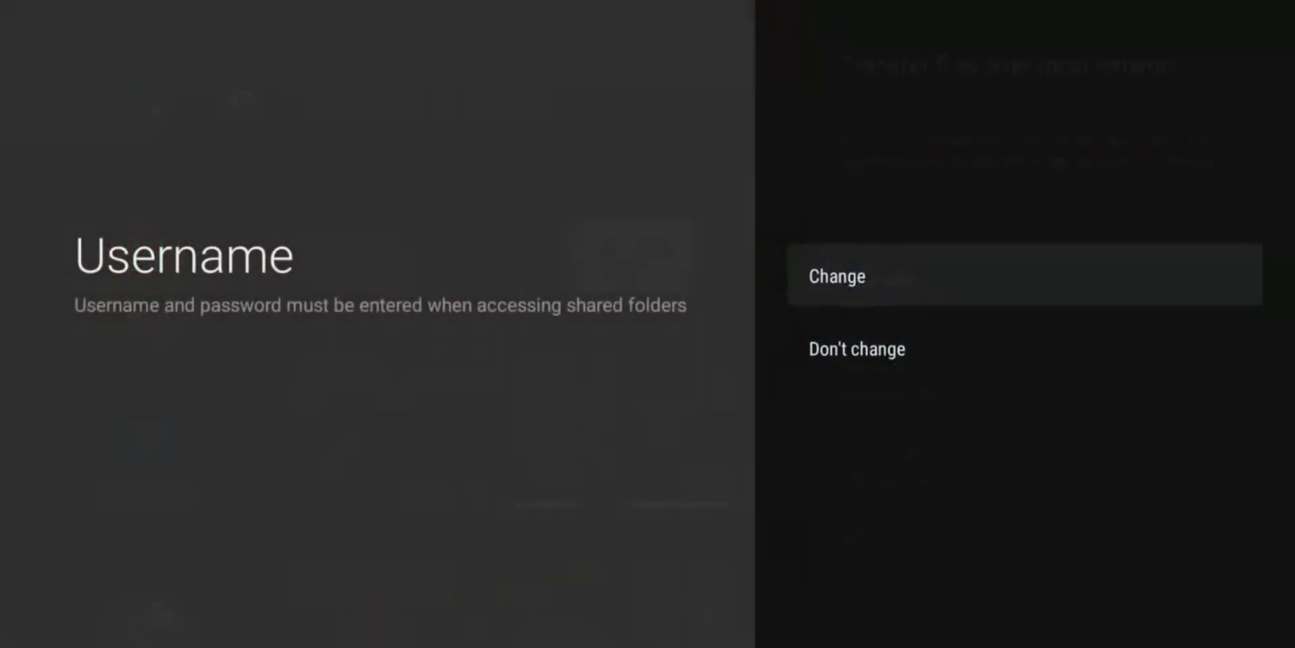
{"action": "left_click", "coordinate": [836, 275]}
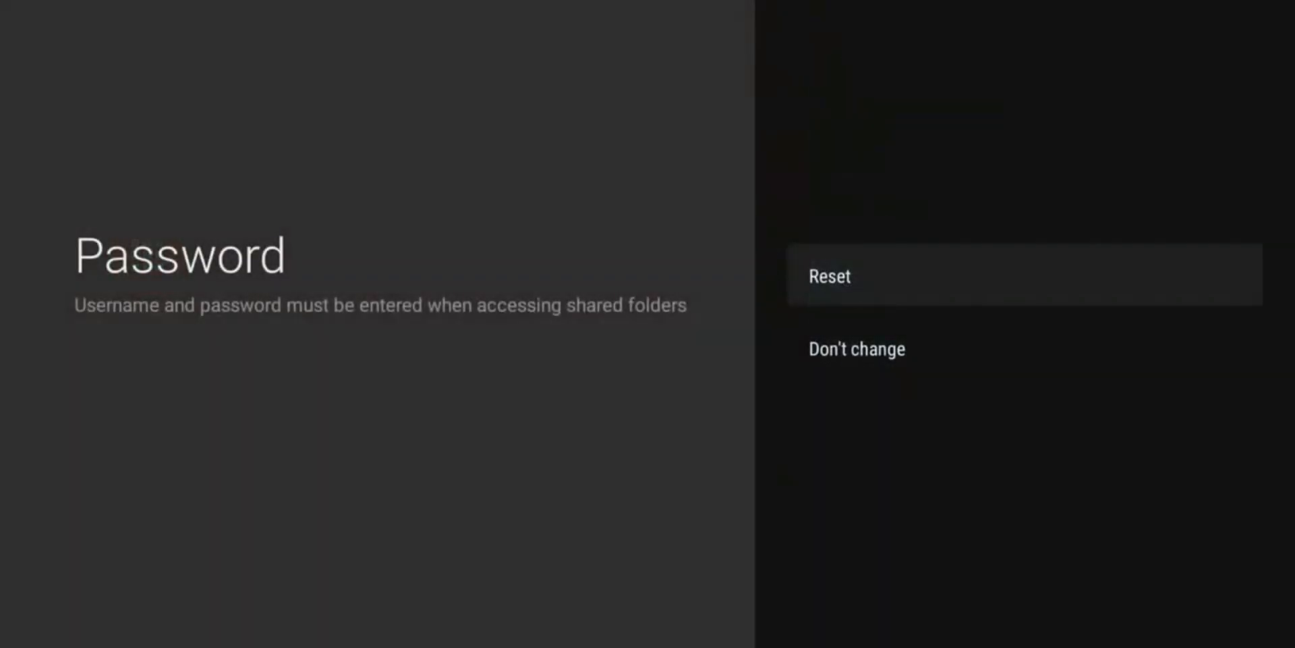
{"action": "left_click", "coordinate": [828, 275]}
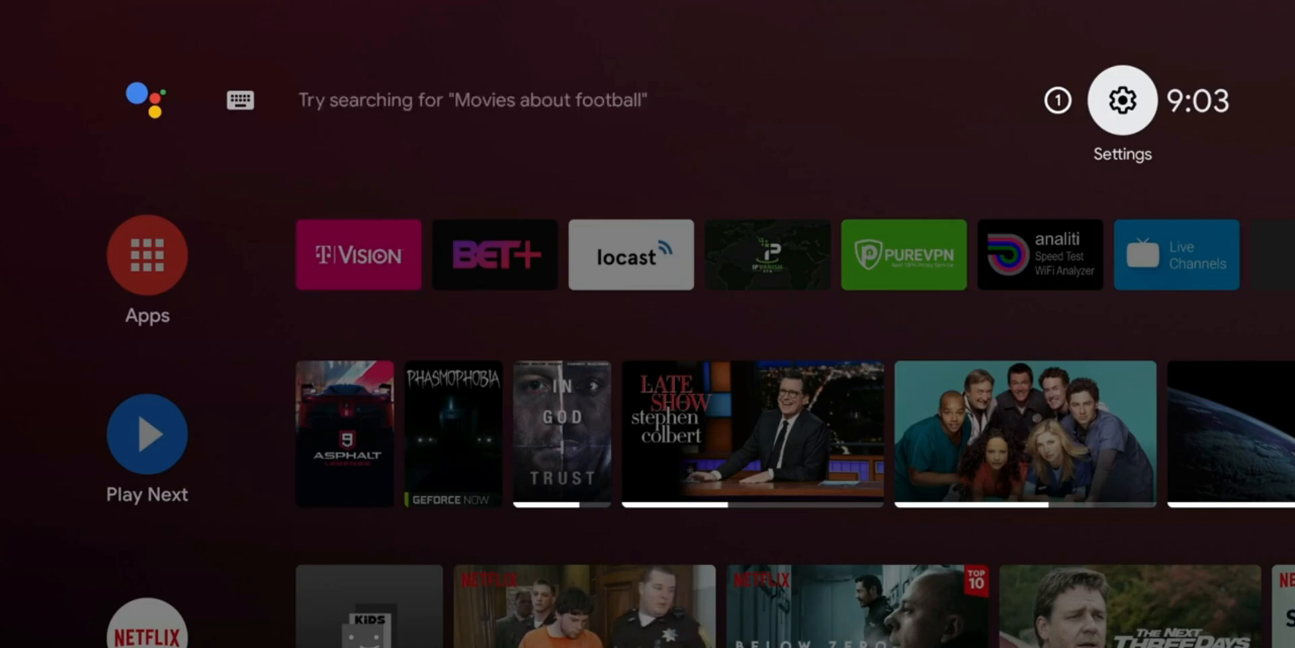
Browse the About page entries under Device Preferences, scrolling through the device details
{"action": "left_click", "coordinate": [1121, 98]}
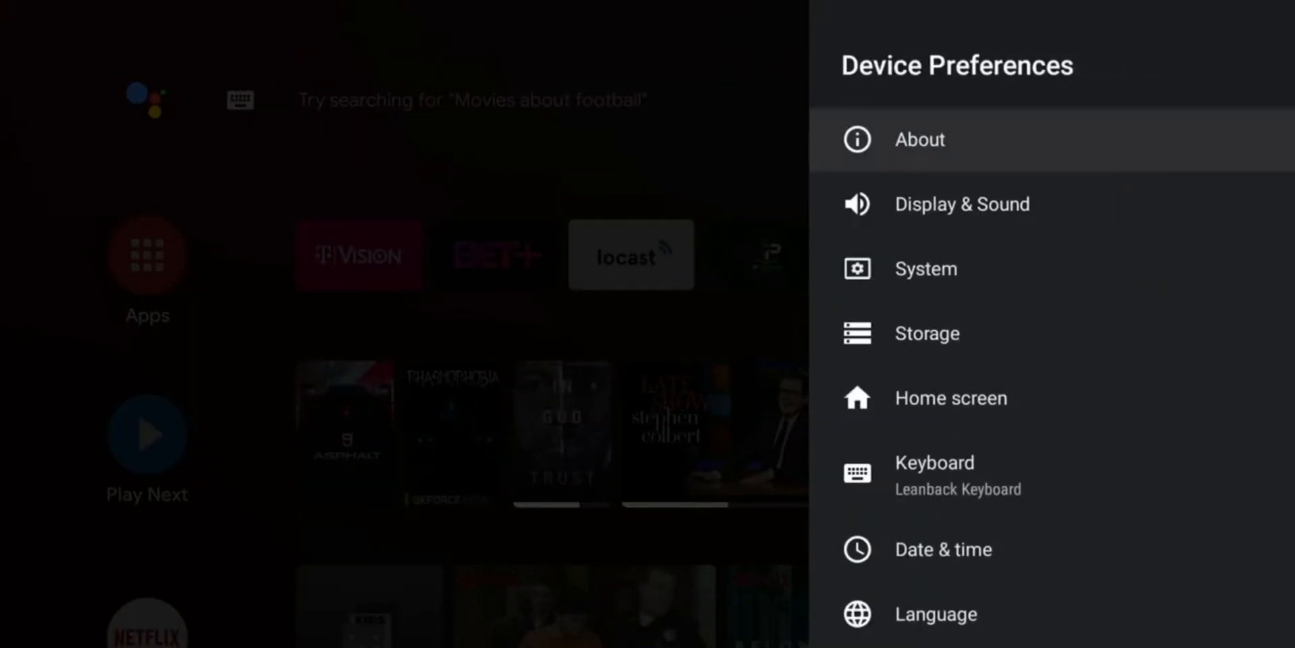
{"action": "left_click", "coordinate": [919, 139]}
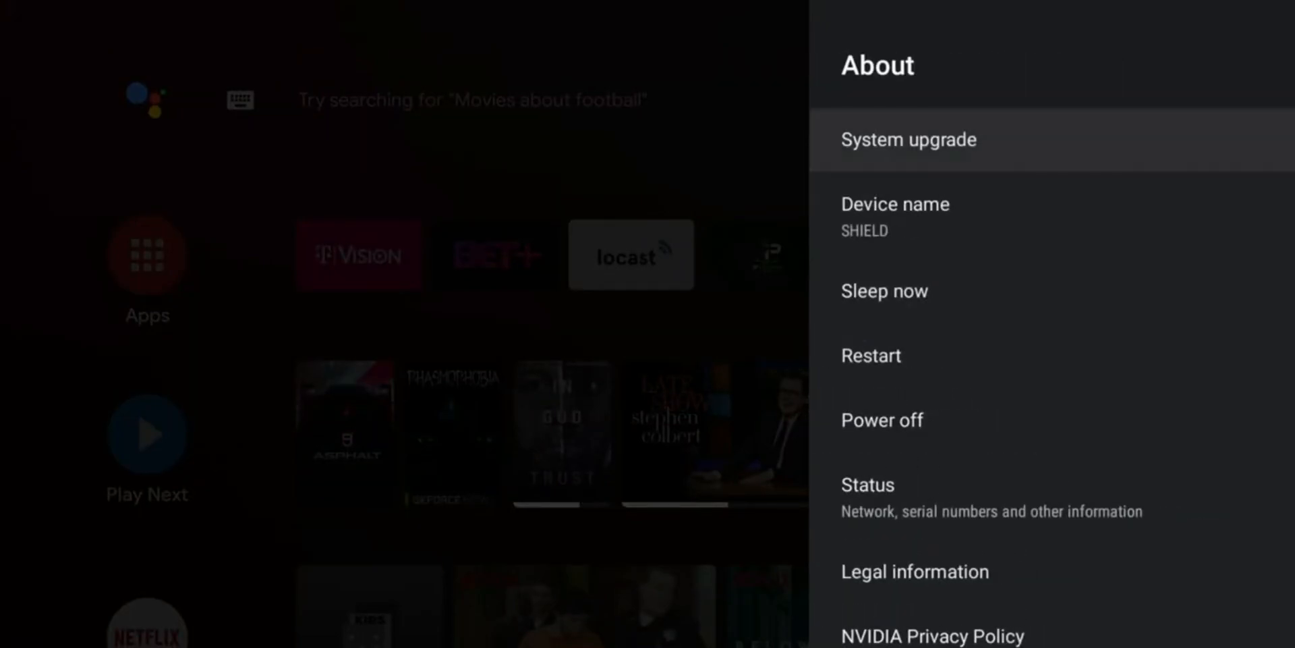
{"action": "scroll", "scroll_direction": "down", "scroll_amount": 3}
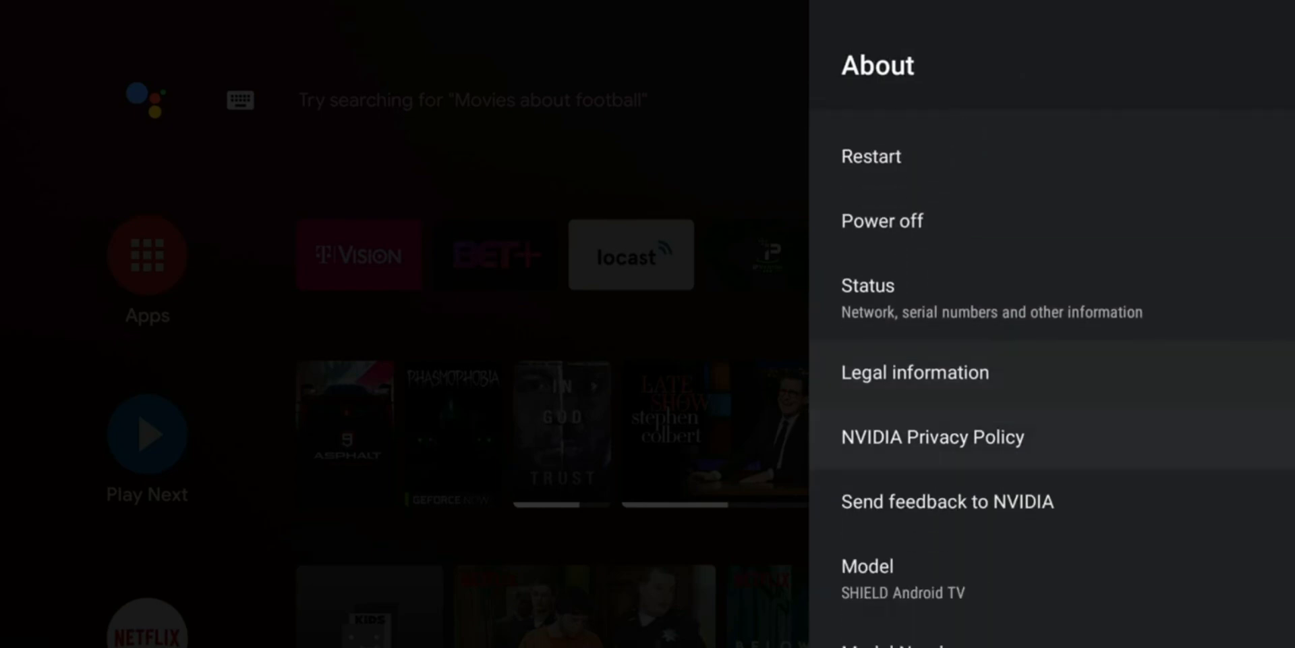
{"action": "scroll", "scroll_direction": "down", "scroll_amount": 3}
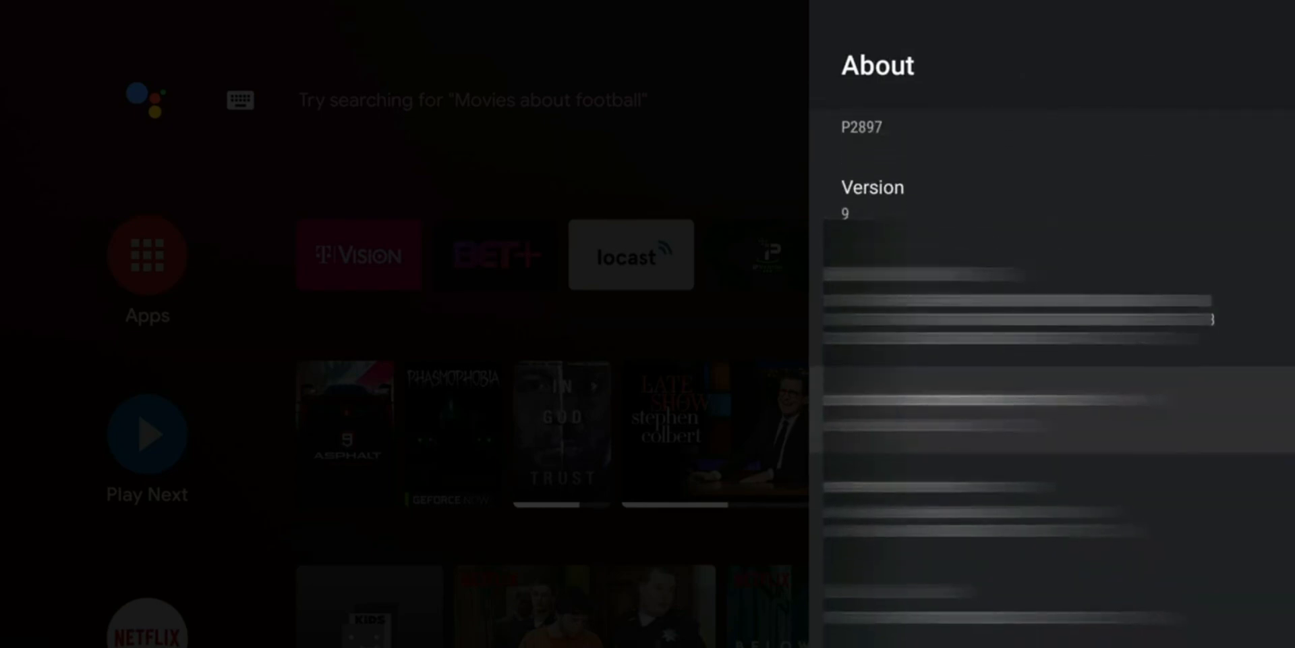
{"action": "scroll", "scroll_direction": "down", "scroll_amount": 3}
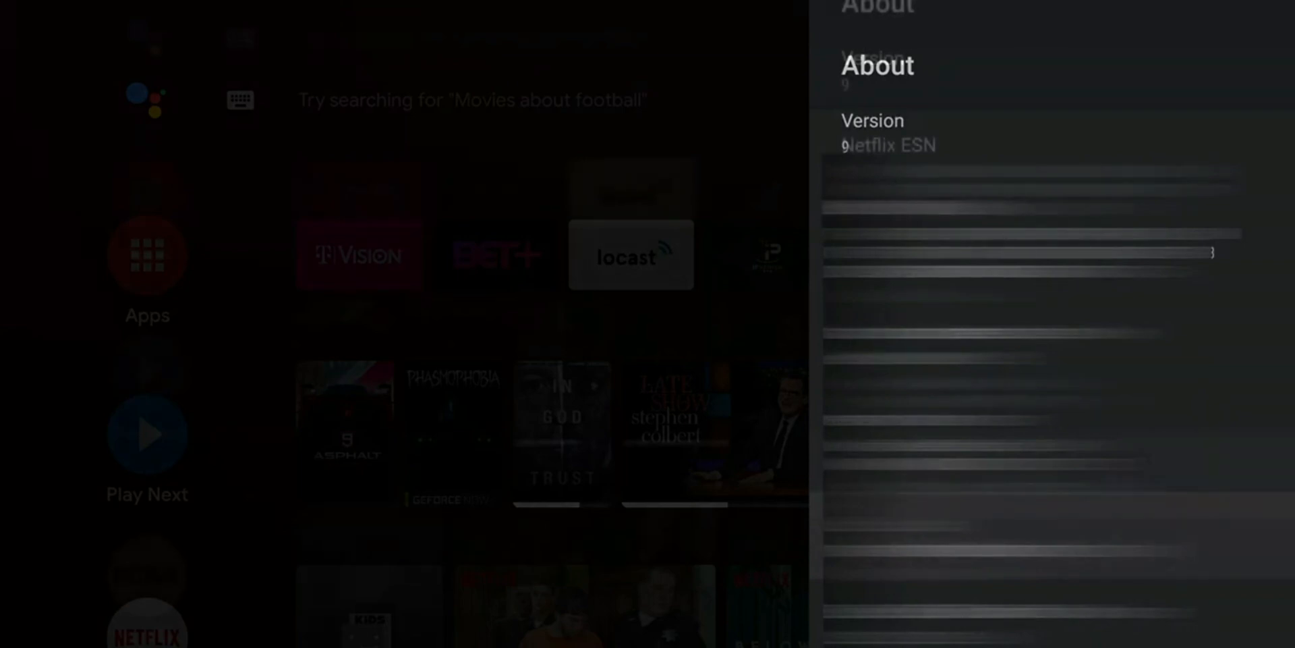
{"action": "scroll", "scroll_direction": "down", "scroll_amount": 3}
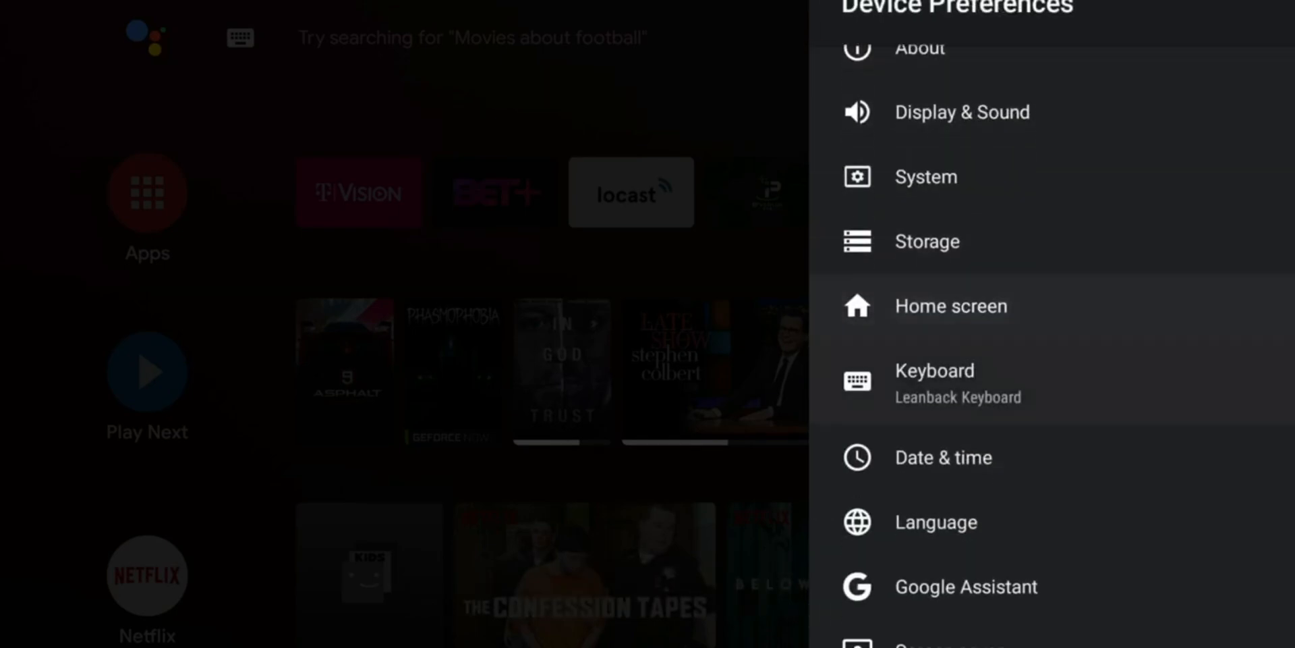
Enable Stay awake in Developer options and go back to Device Preferences
{"action": "scroll", "scroll_direction": "down", "scroll_amount": 3}
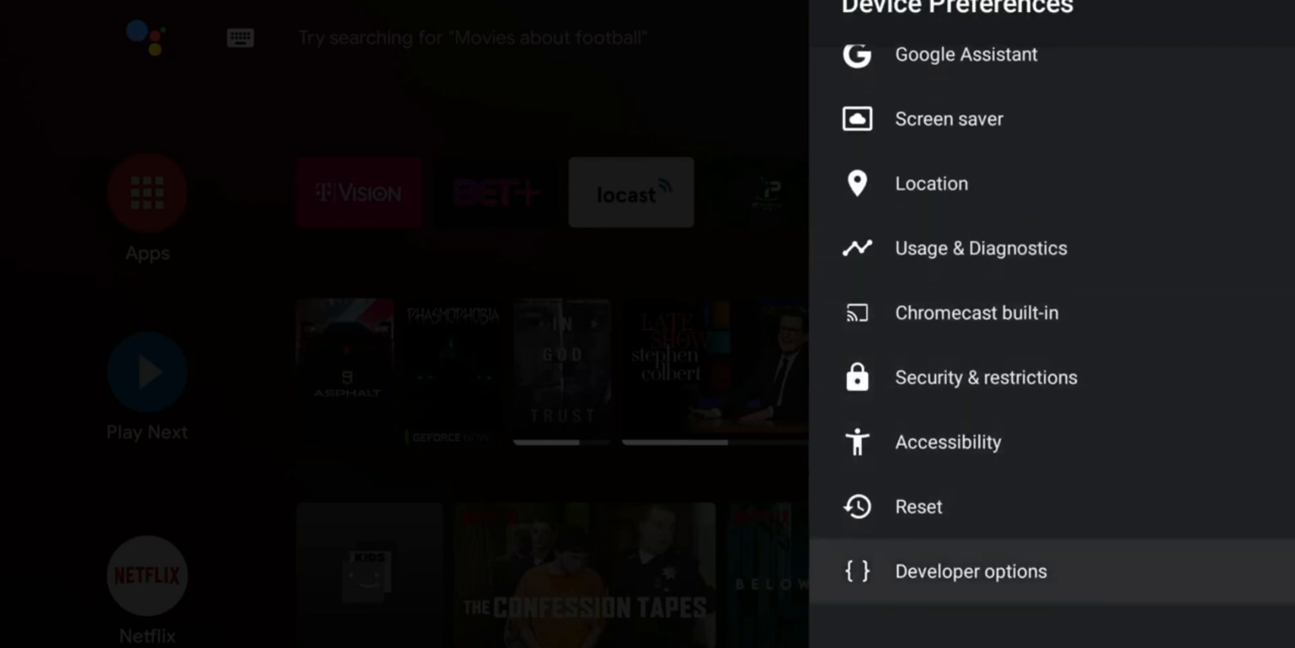
{"action": "left_click", "coordinate": [972, 569]}
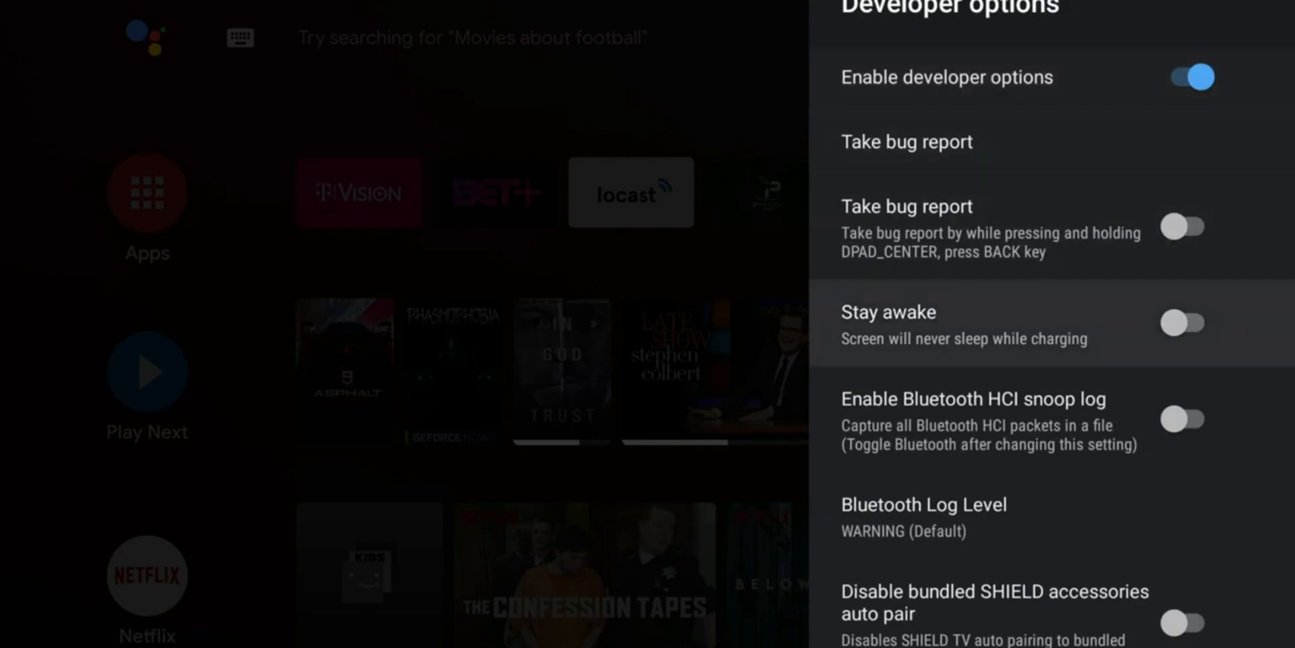
{"action": "left_click", "coordinate": [1183, 323]}
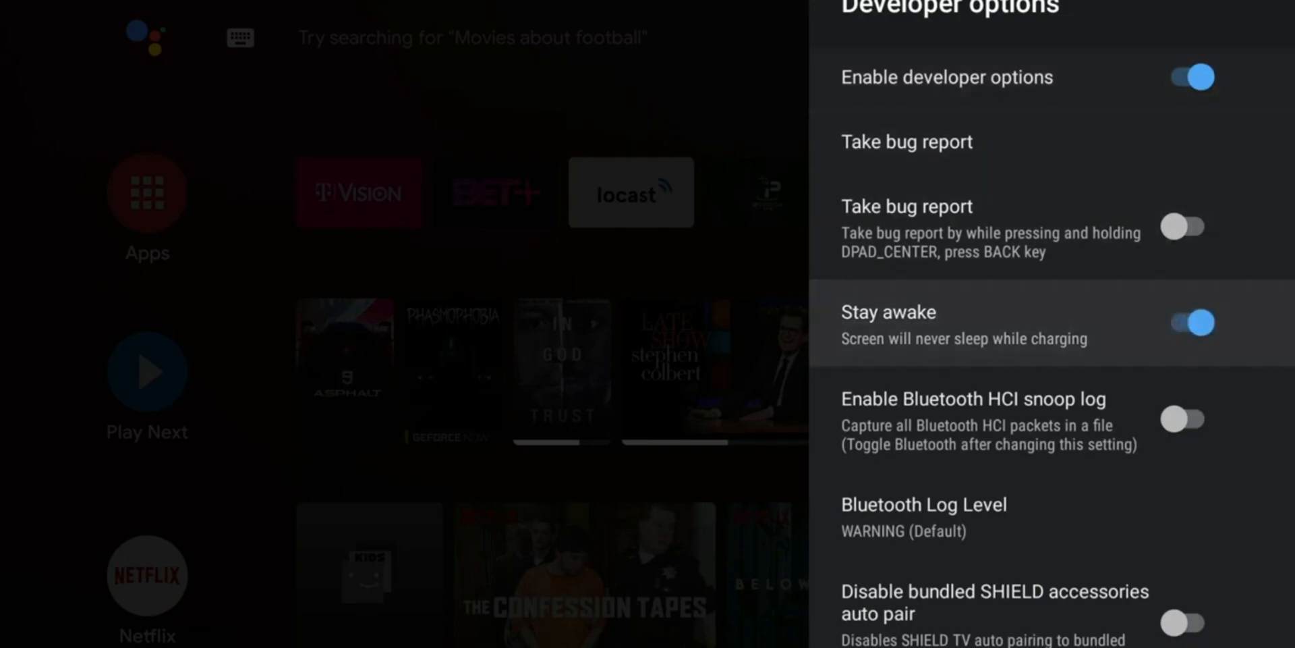
{"action": "key", "text": "Back"}
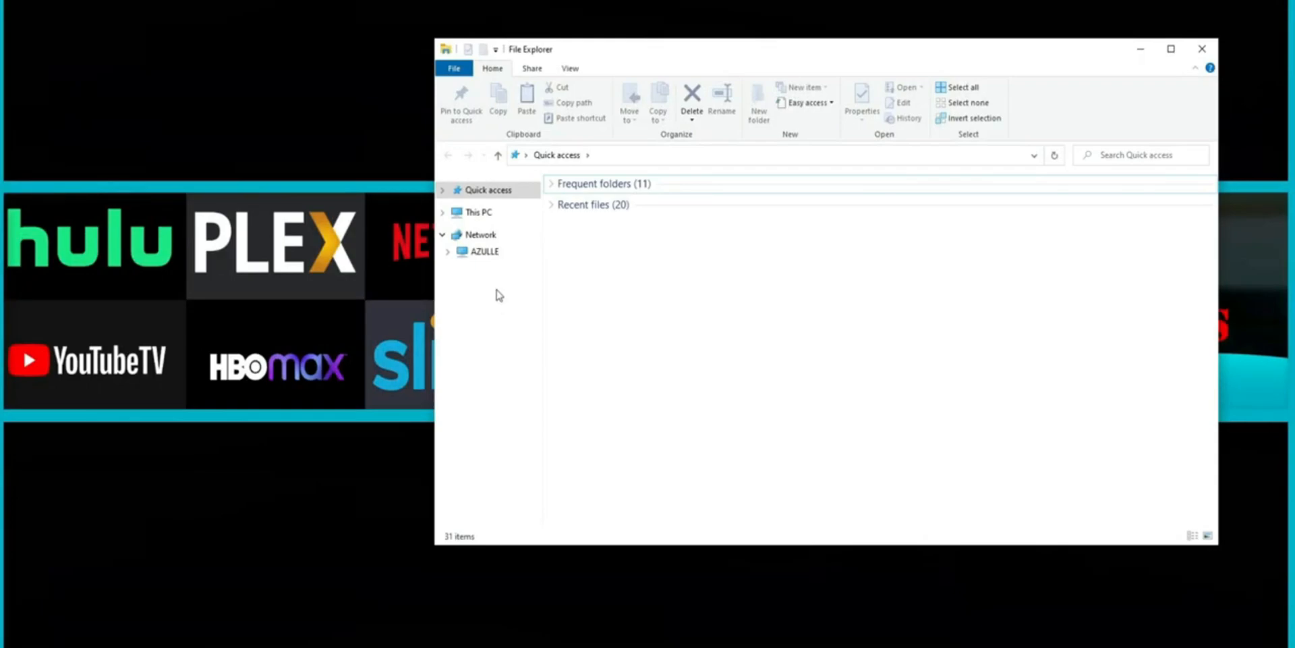
{"action": "mouse_move", "coordinate": [479, 211]}
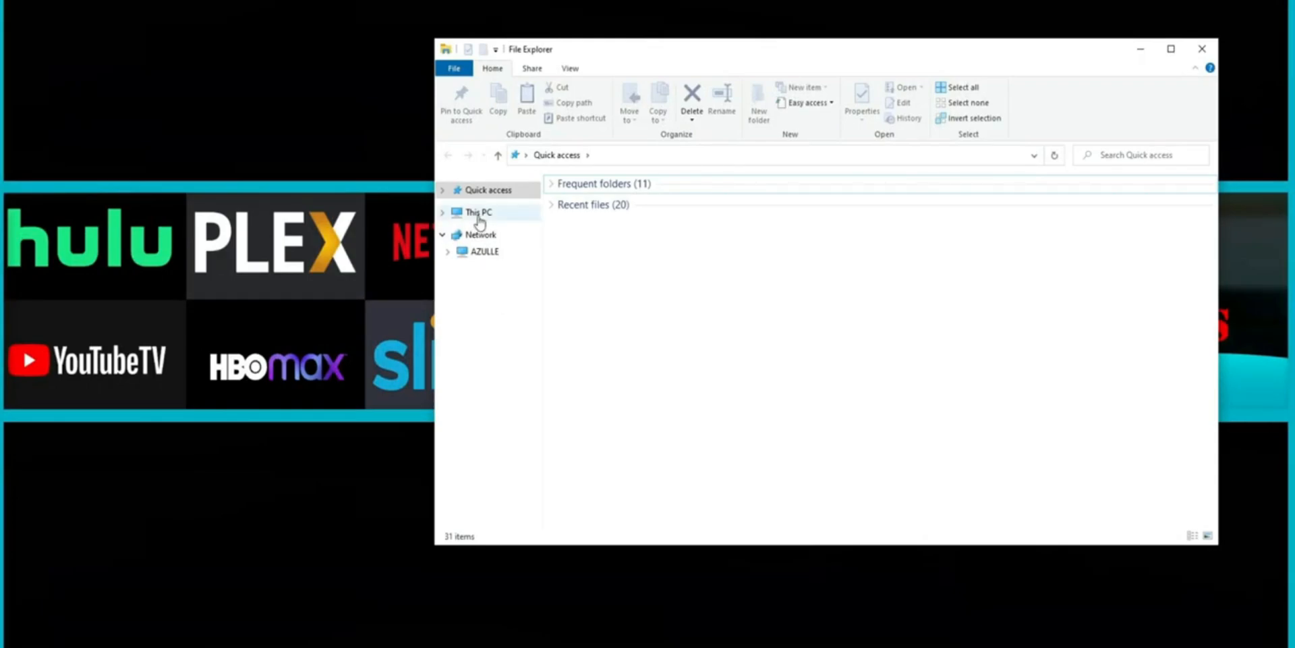
Start 'Map network drive...' from This PC with Z: as the letter and focus the Folder box
{"action": "right_click", "coordinate": [478, 212]}
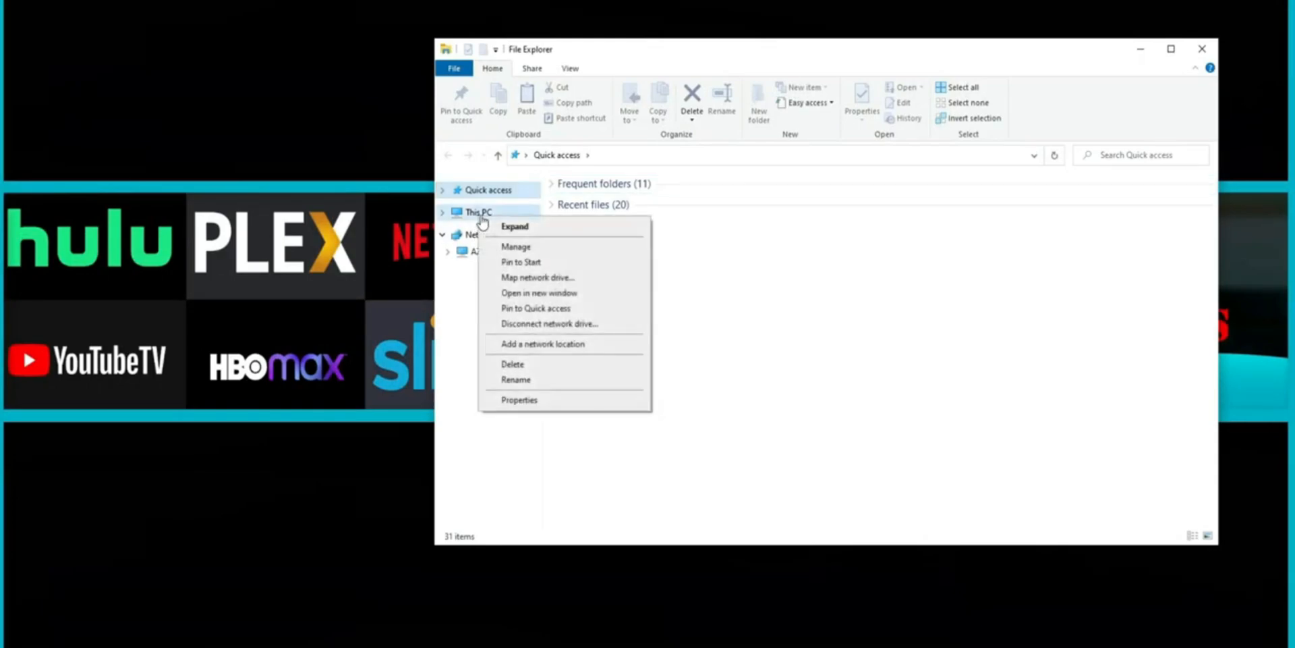
{"action": "left_click", "coordinate": [538, 276]}
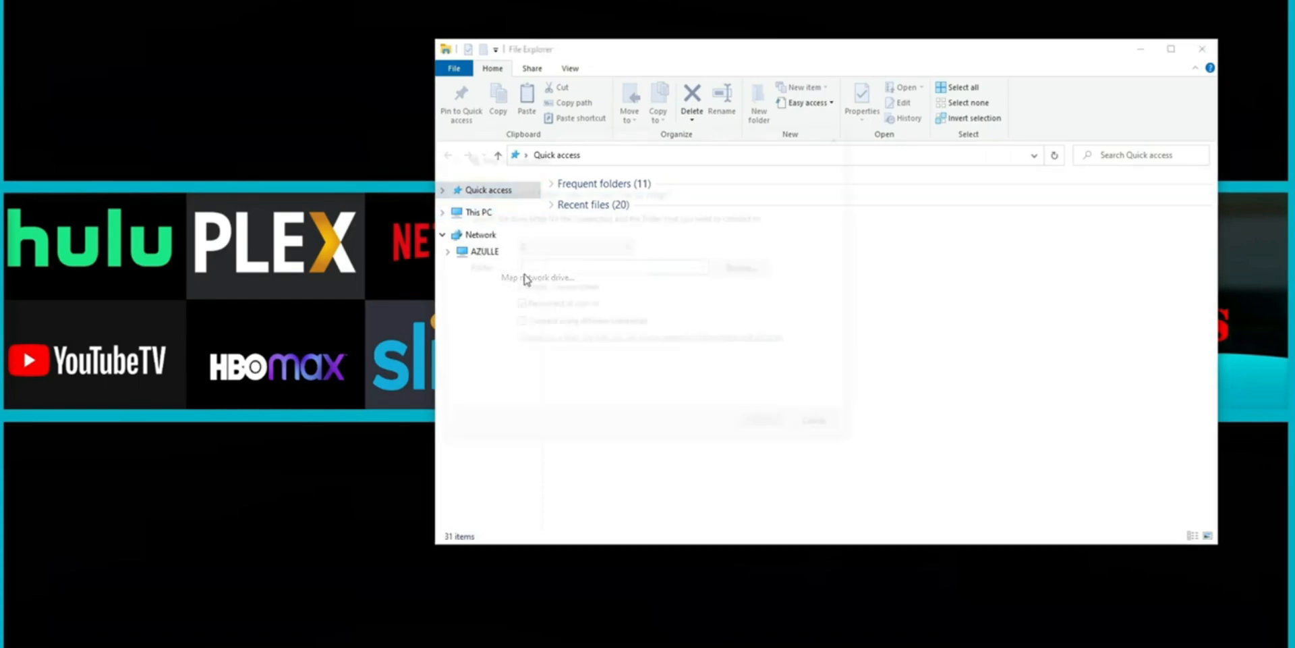
{"action": "left_click", "coordinate": [538, 277]}
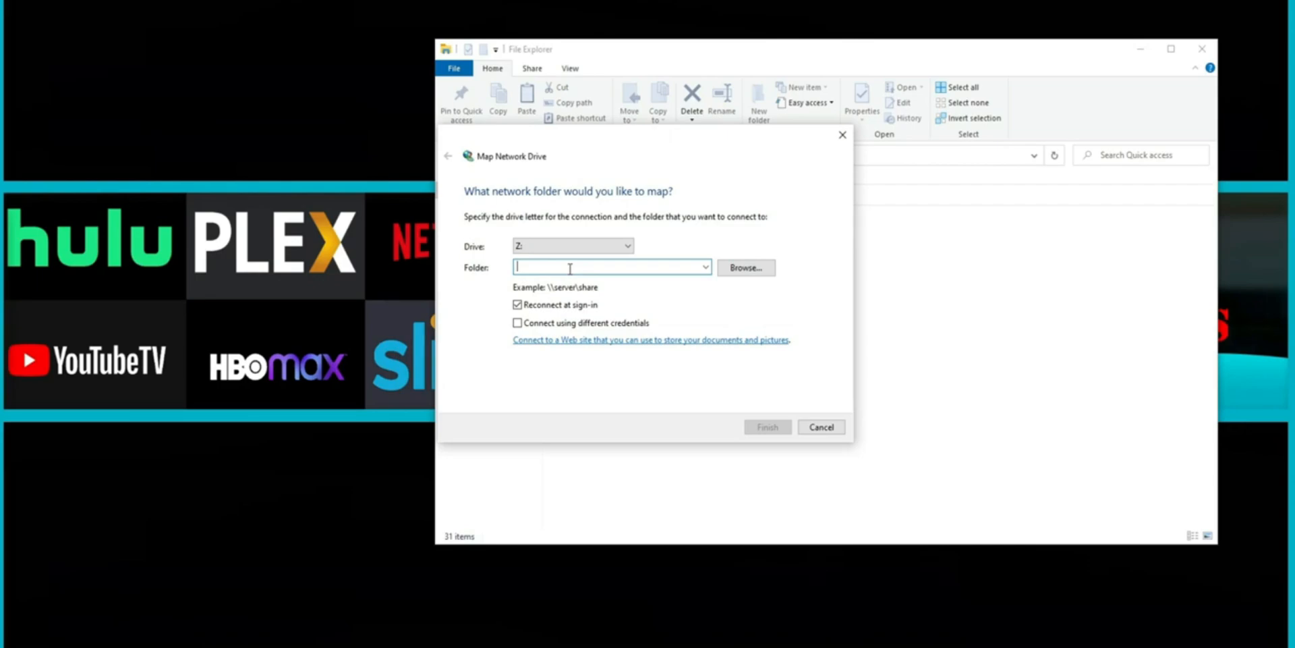
Enter the SHIELD's address \\192.168.1.12x into the Folder box
{"action": "type", "text": "\\\\\\"}
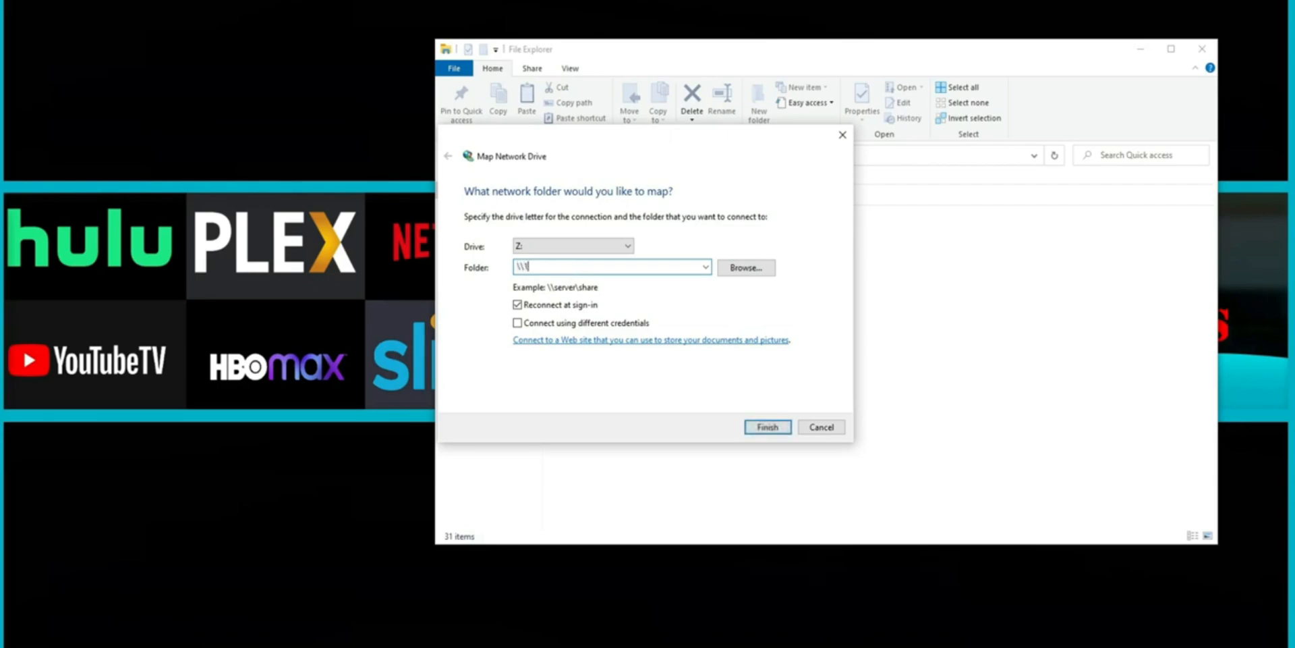
{"action": "type", "text": "192.168"}
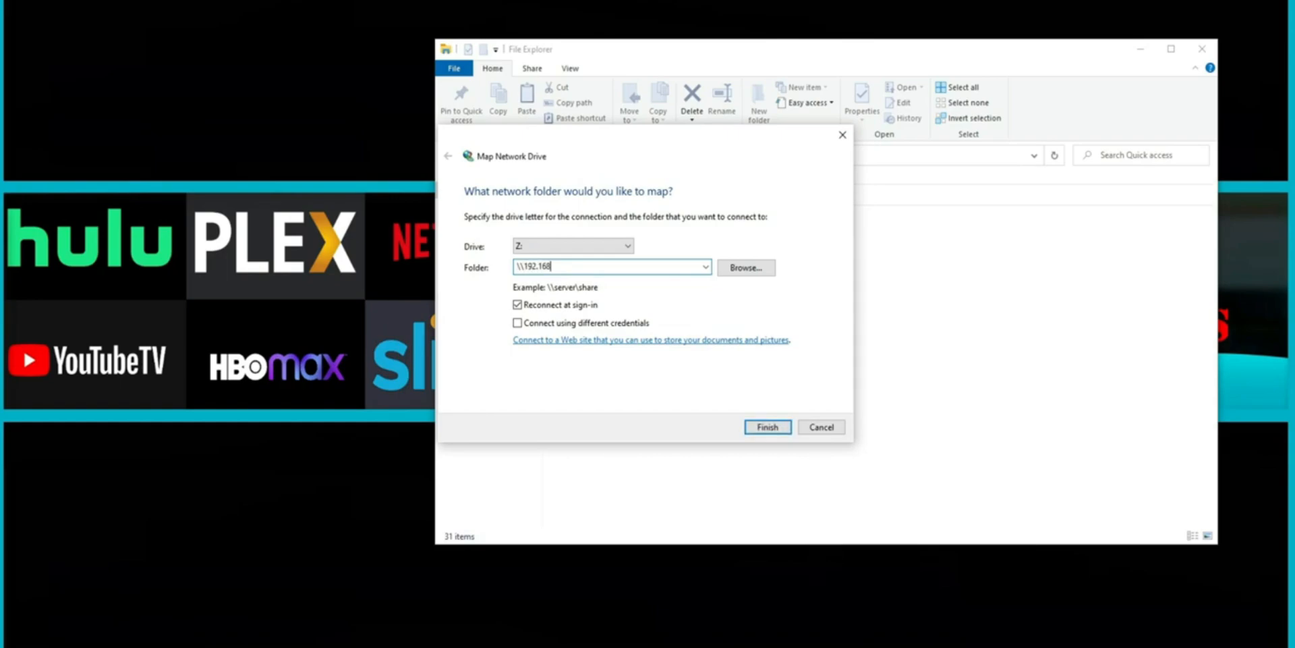
{"action": "type", "text": ".1.120"}
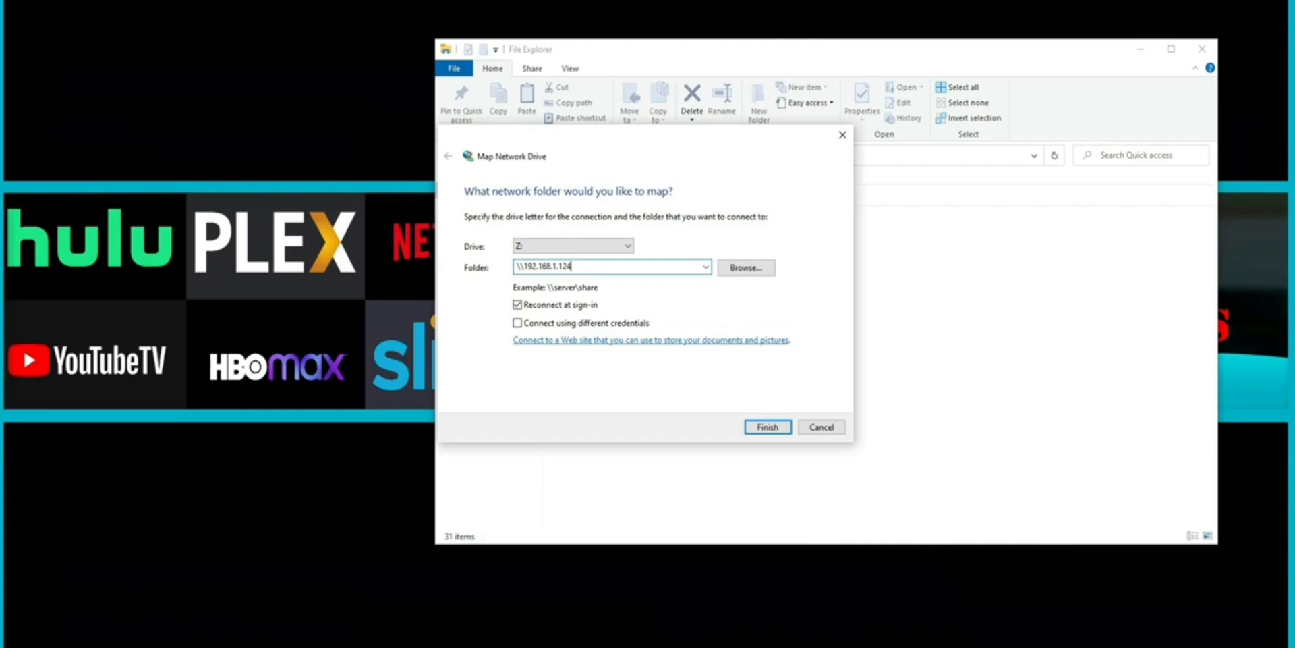
{"action": "mouse_move", "coordinate": [745, 271]}
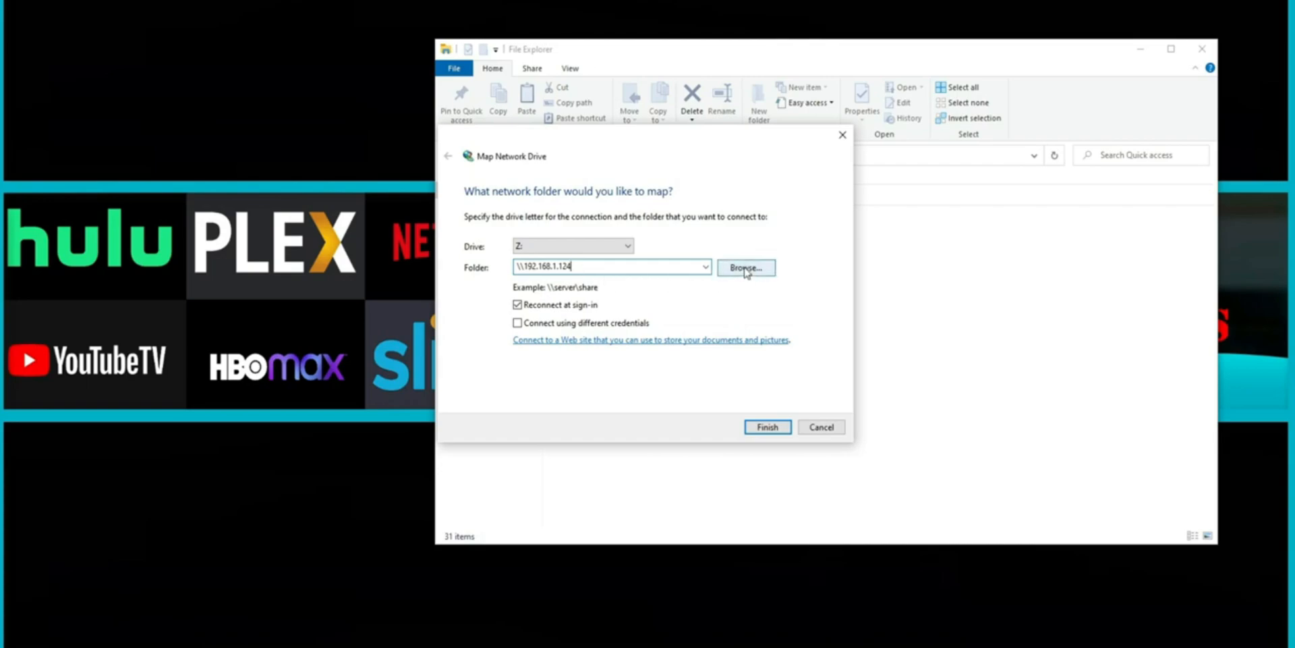
Browse the network shares and choose the mojo 2 share as the folder to map
{"action": "left_click", "coordinate": [745, 267]}
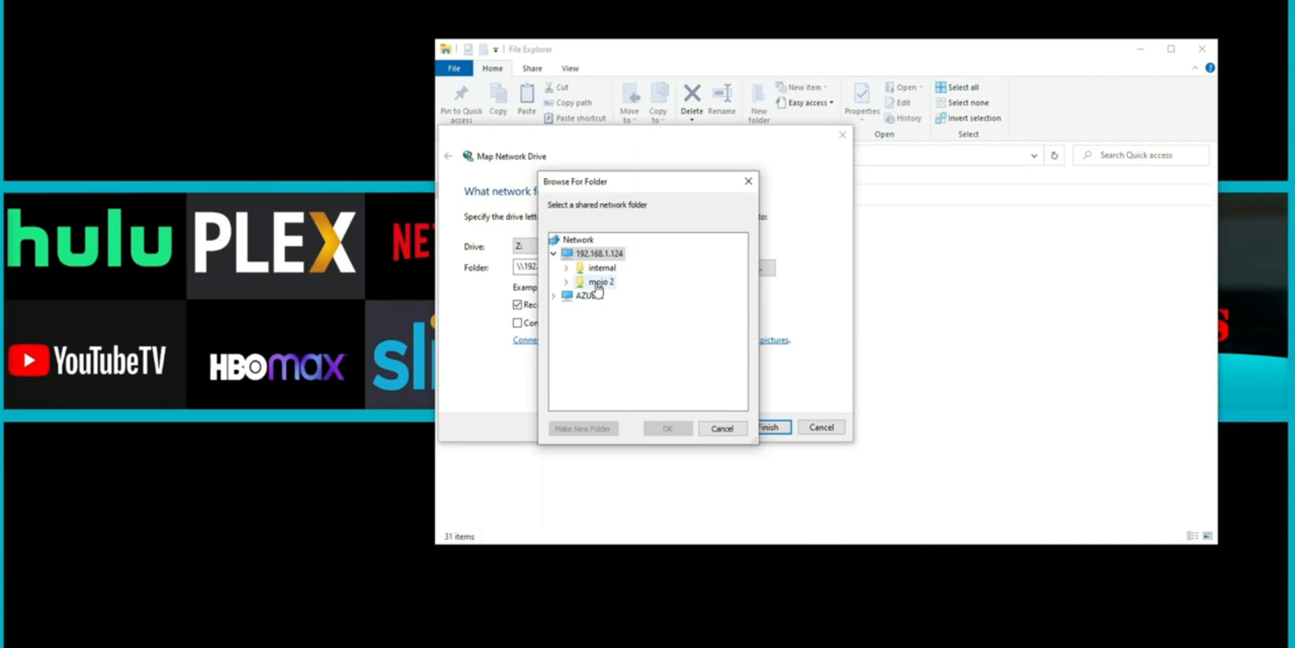
{"action": "left_click", "coordinate": [566, 281]}
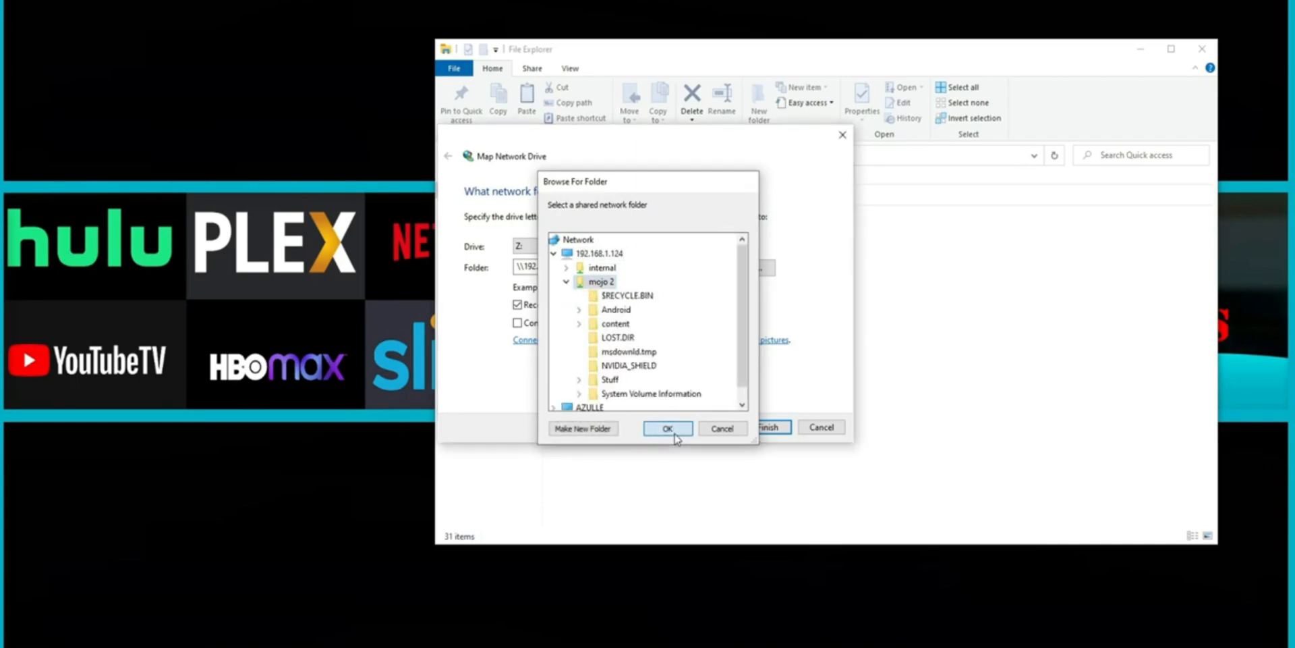
{"action": "left_click", "coordinate": [668, 428]}
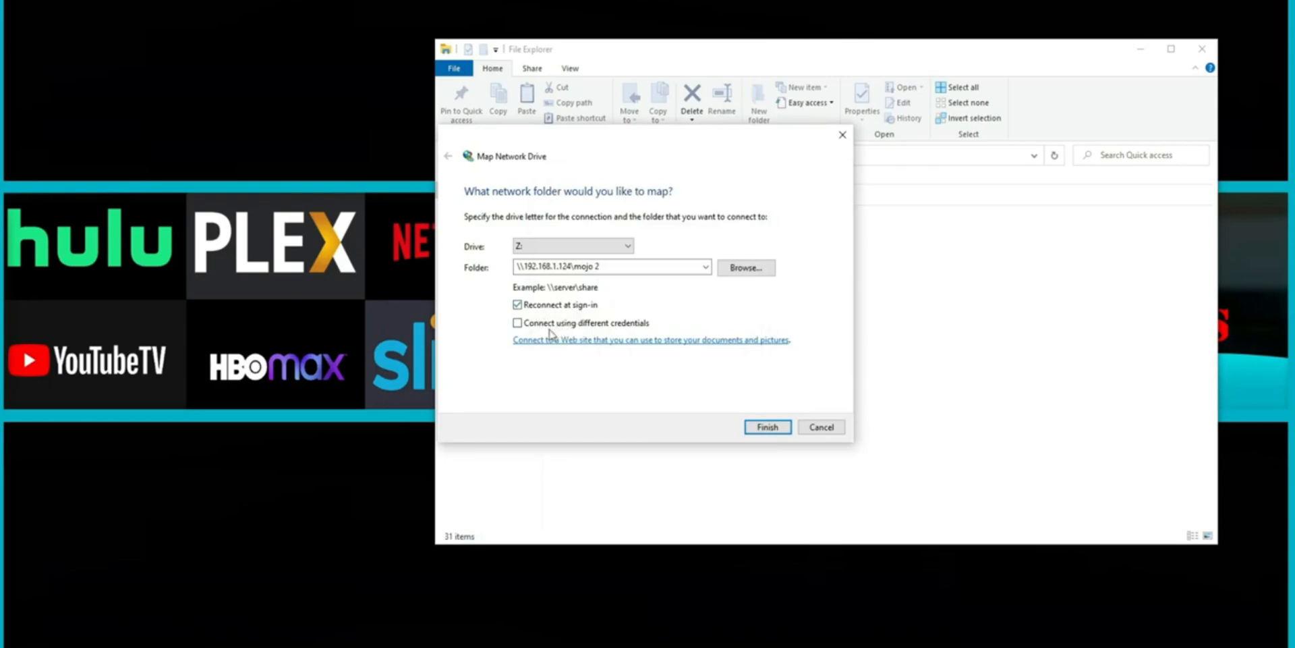
{"action": "mouse_move", "coordinate": [630, 348]}
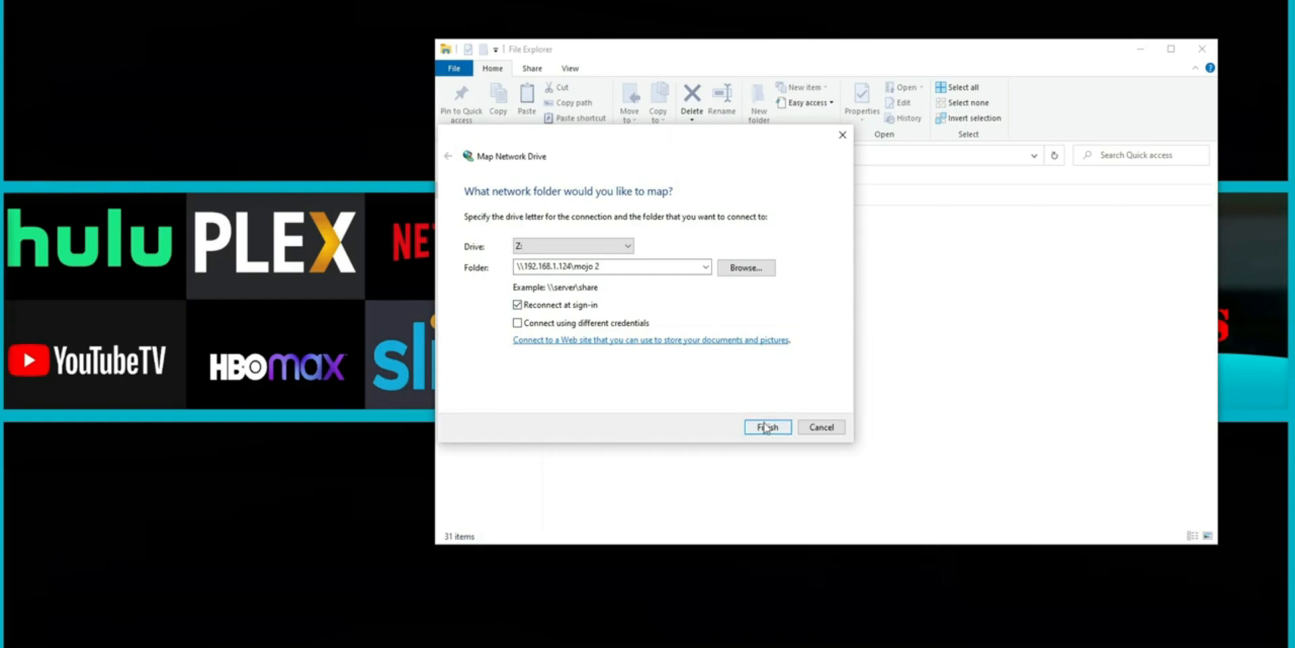
{"action": "mouse_move", "coordinate": [782, 417]}
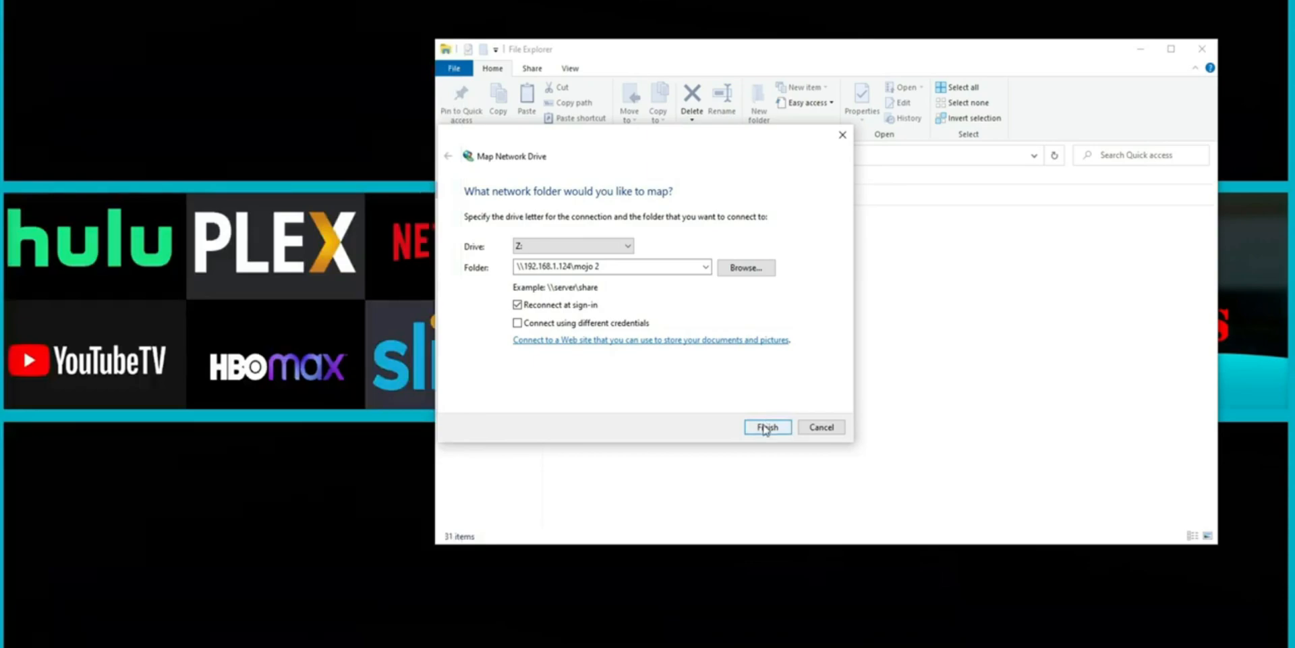
Finish mapping drive Z: and navigate into content > 4k on the new drive
{"action": "left_click", "coordinate": [764, 426]}
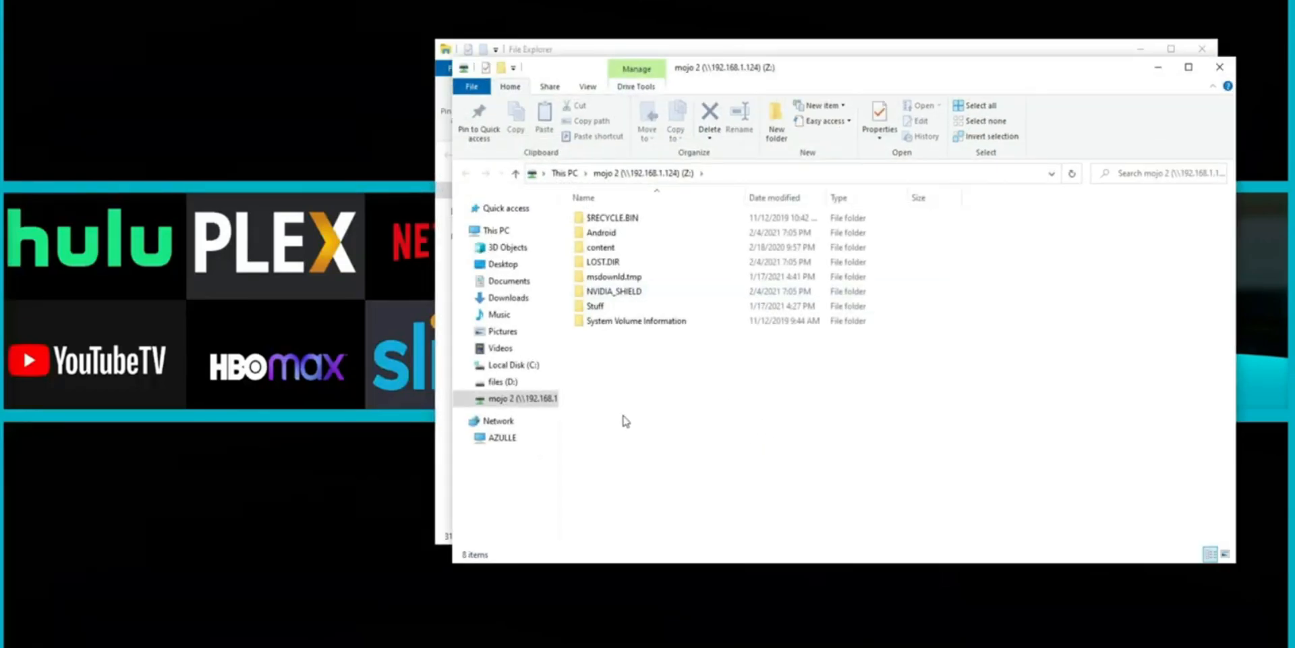
{"action": "mouse_move", "coordinate": [618, 410]}
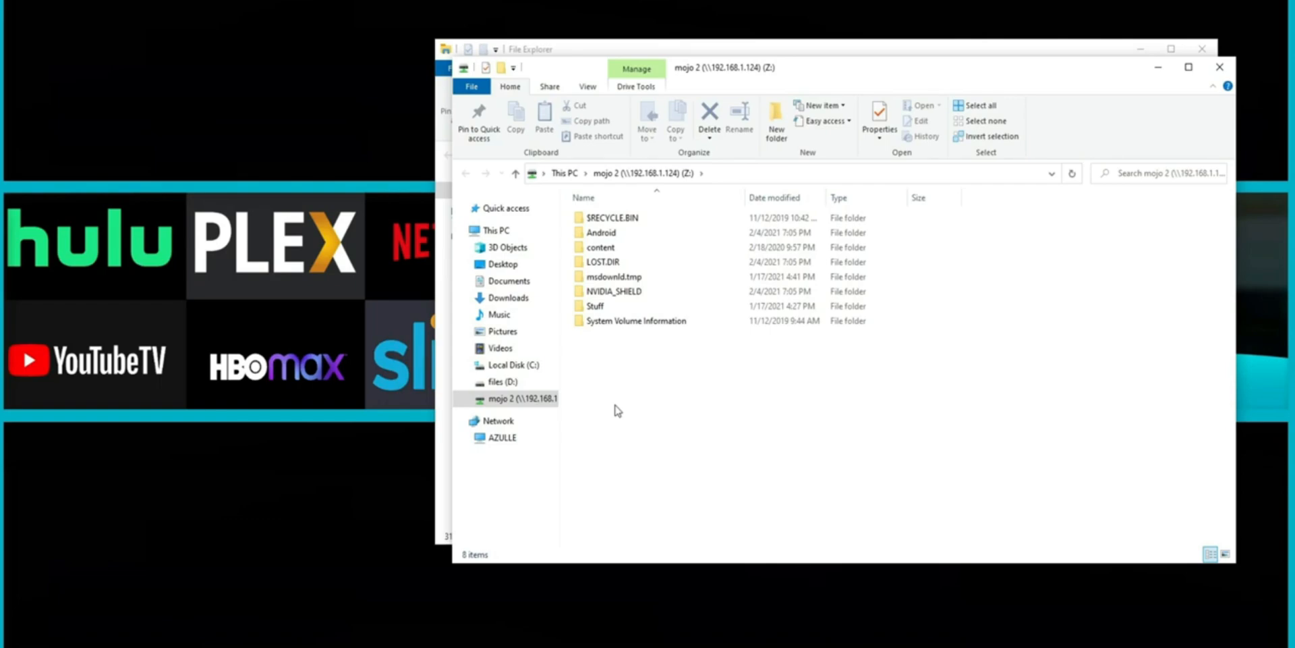
{"action": "left_click", "coordinate": [635, 321]}
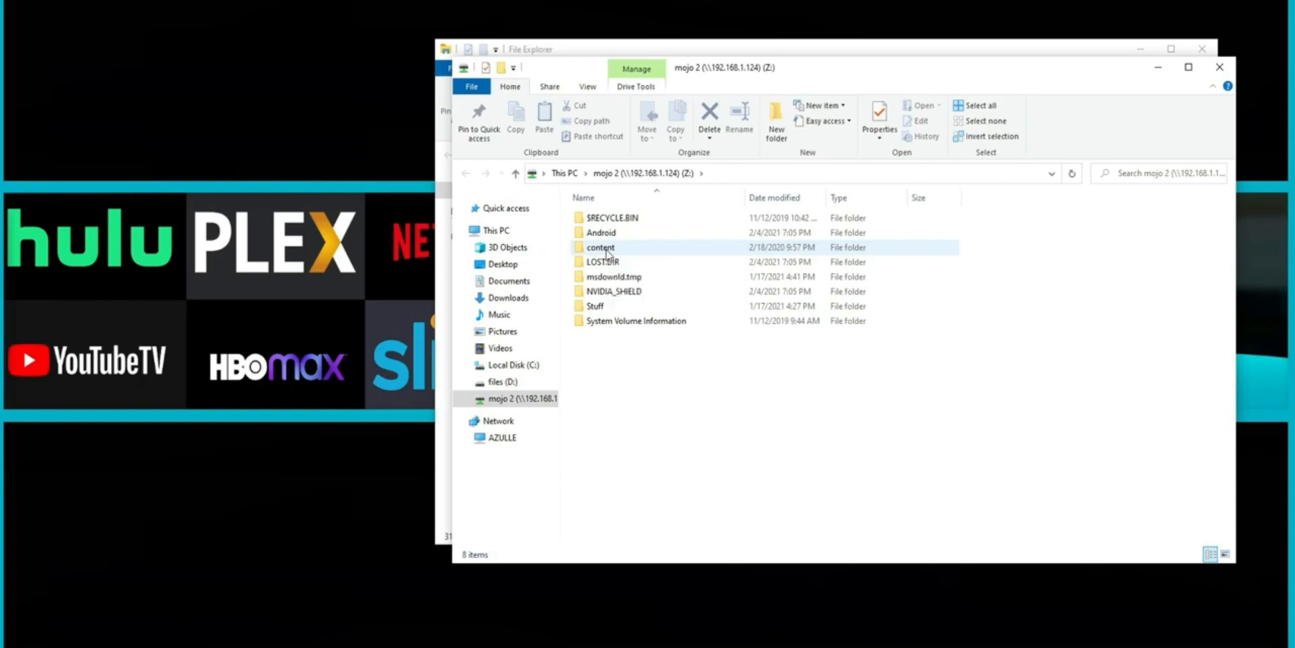
{"action": "double_click", "coordinate": [601, 247]}
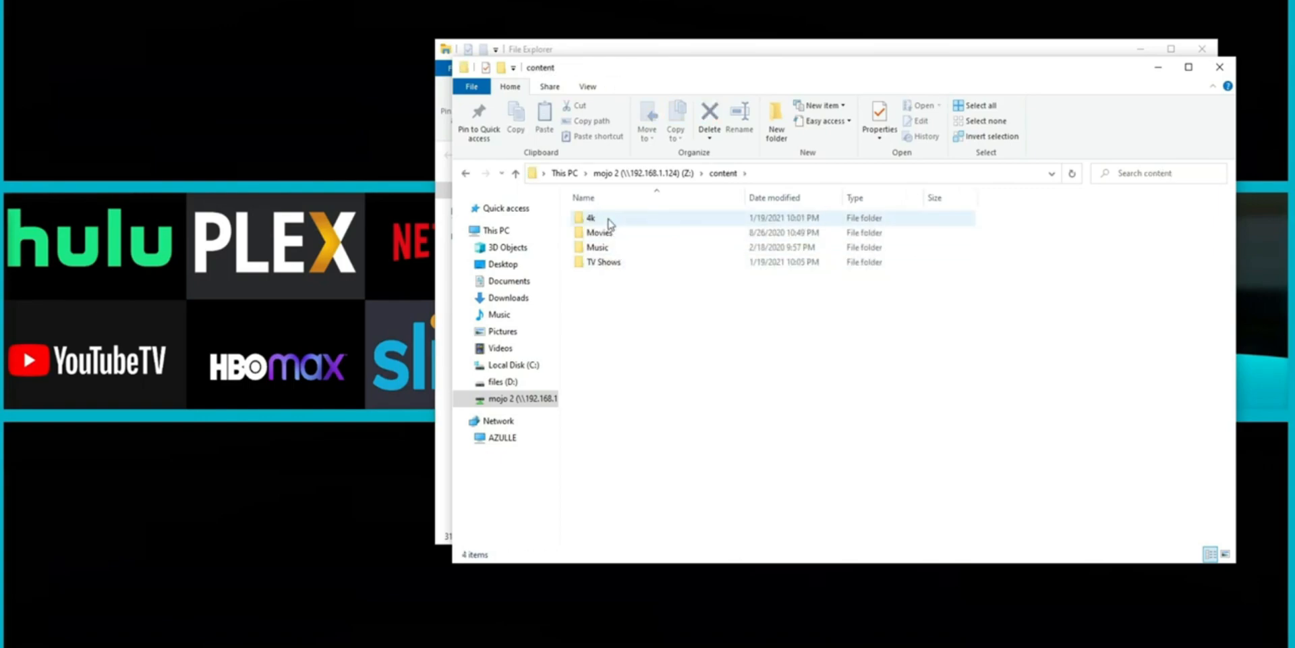
{"action": "mouse_move", "coordinate": [607, 218]}
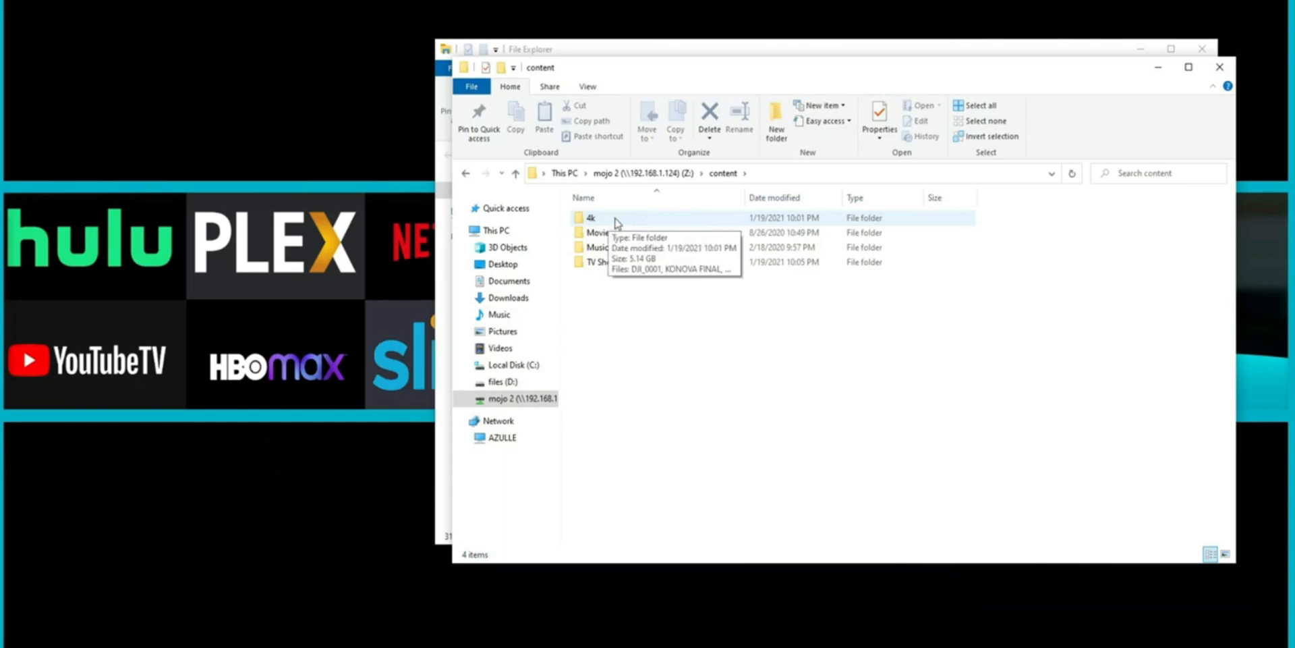
{"action": "double_click", "coordinate": [591, 217]}
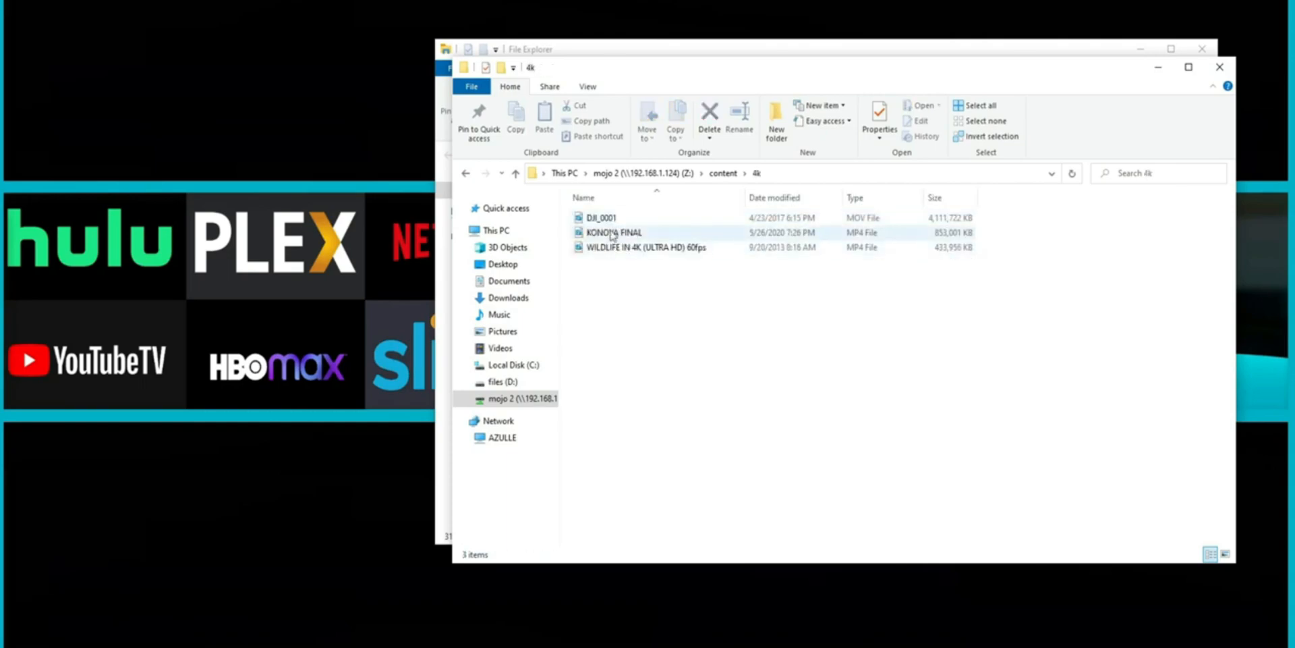
Play the KONOVA FINAL and another 4K video directly from the Z: drive
{"action": "double_click", "coordinate": [612, 232]}
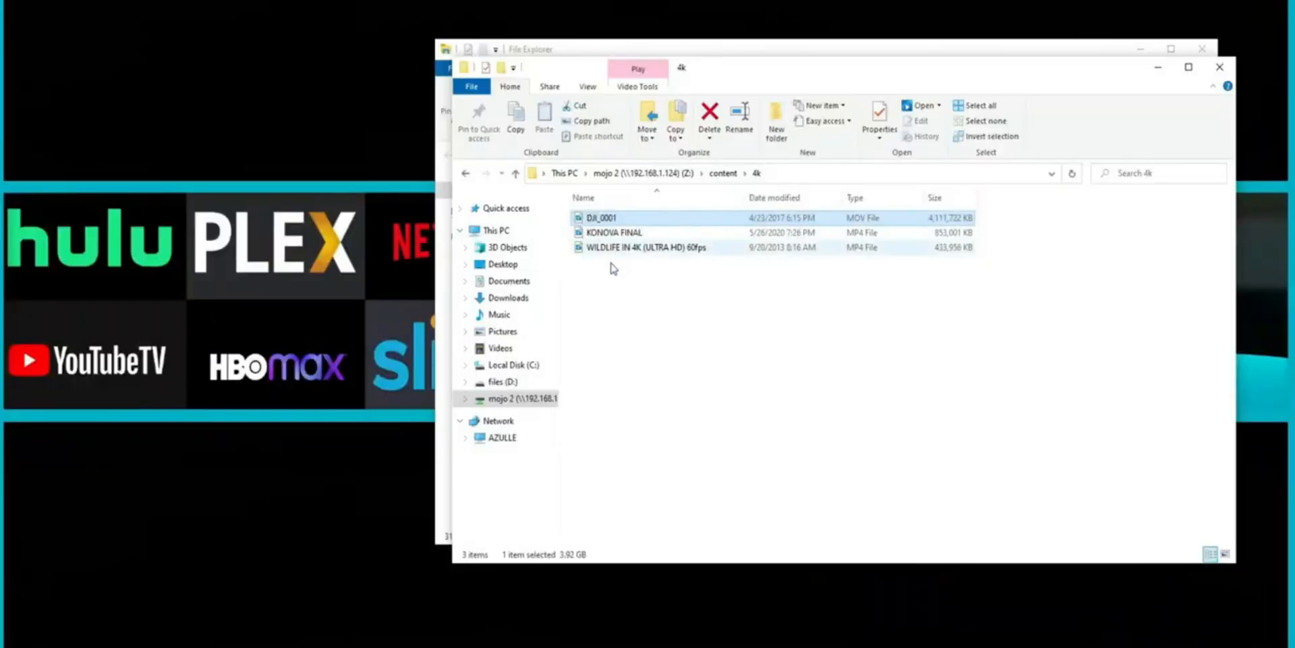
{"action": "double_click", "coordinate": [647, 247]}
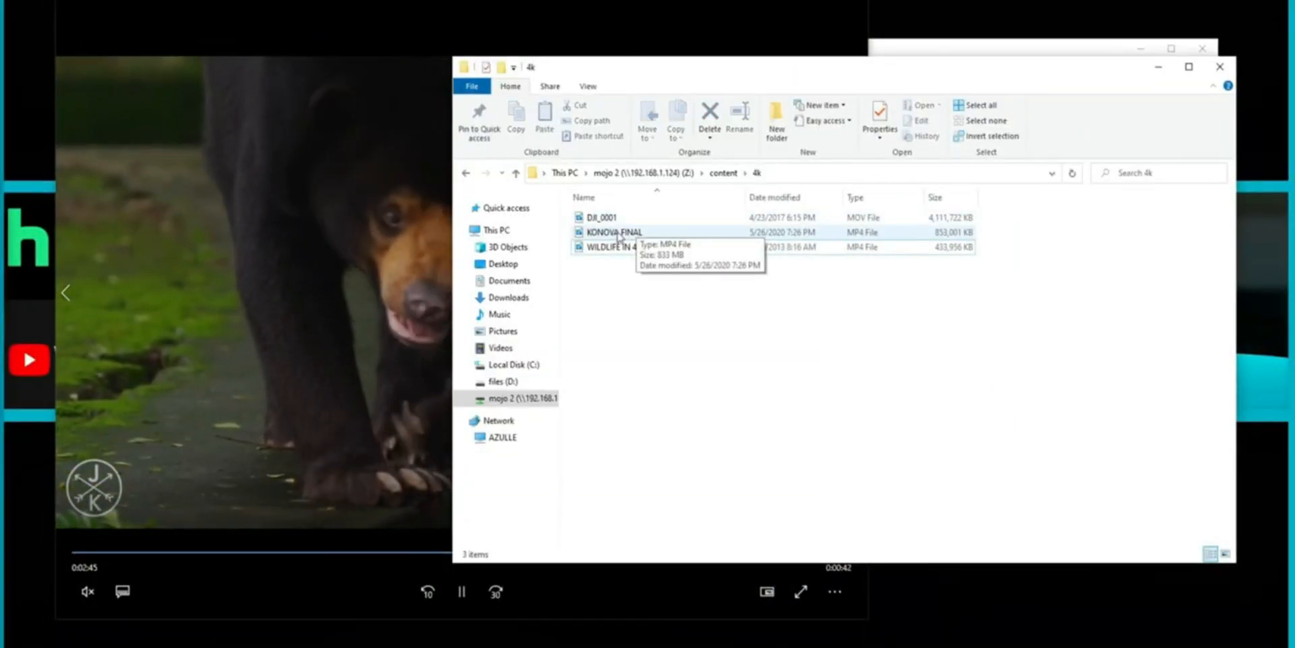
{"action": "double_click", "coordinate": [612, 232]}
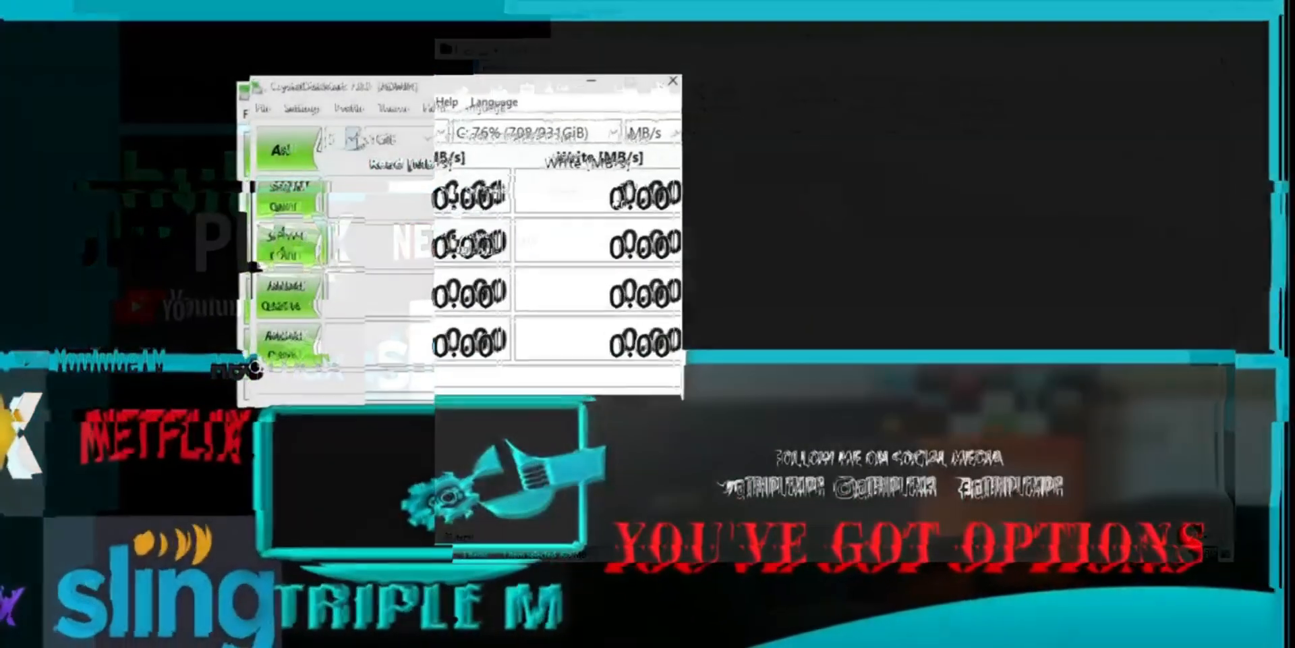
Set CrystalDiskMark to 5 runs at 512MiB on the network folder and run All, reaching ~117 MB/s read, ~114 MB/s write
{"action": "left_click", "coordinate": [346, 138]}
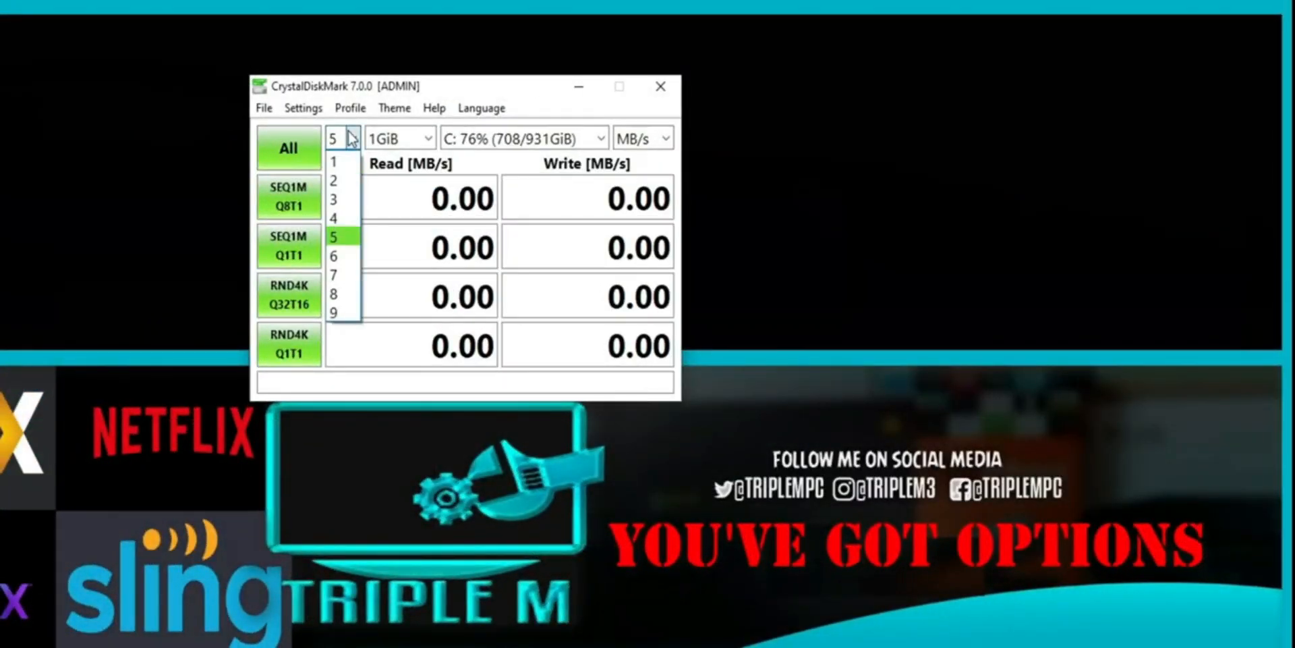
{"action": "left_click", "coordinate": [341, 235]}
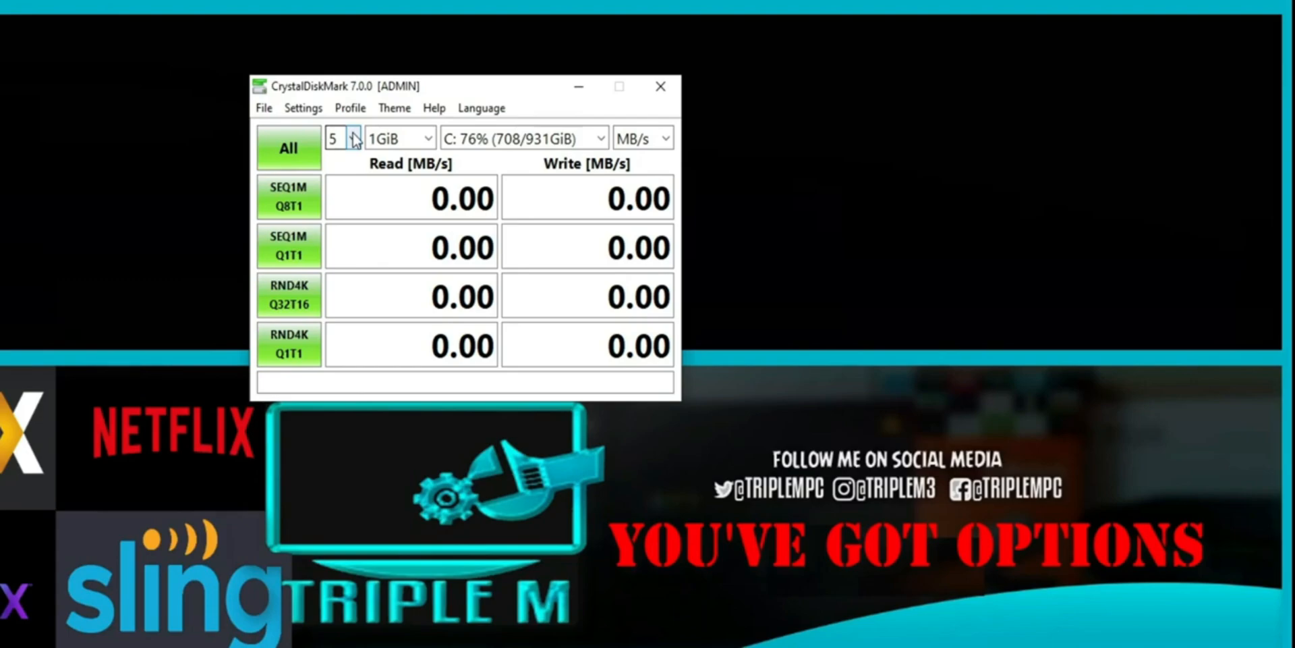
{"action": "left_click", "coordinate": [288, 148]}
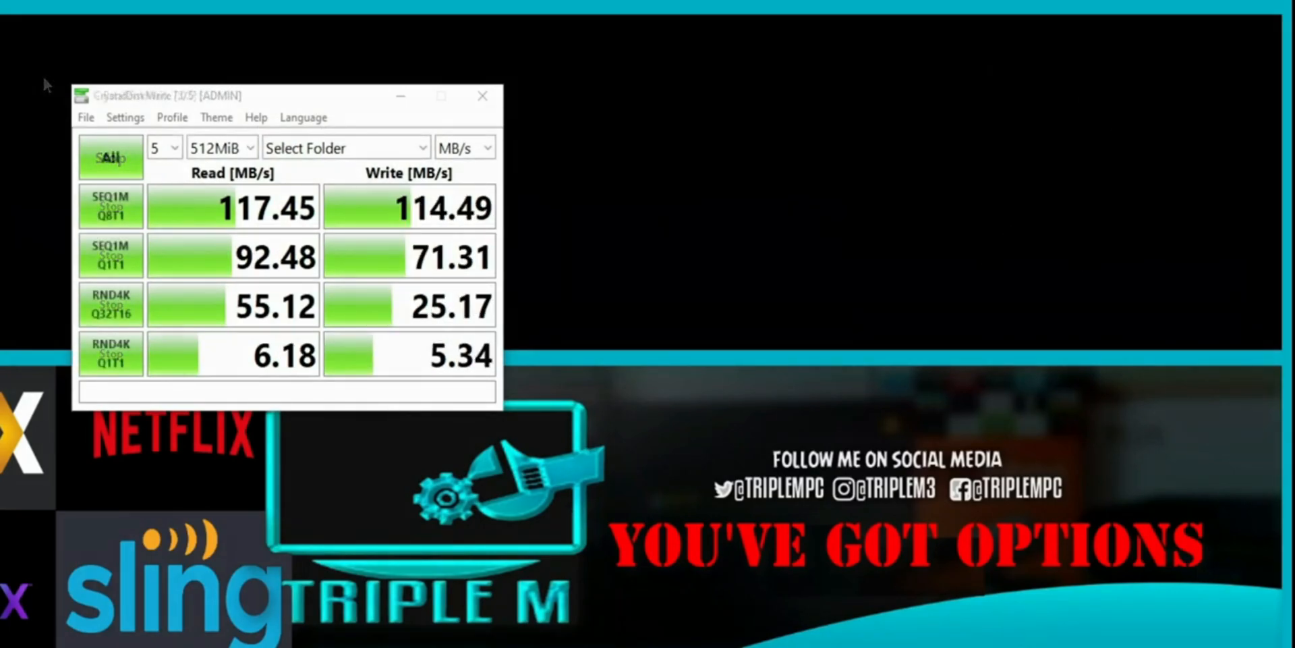
{"action": "mouse_move", "coordinate": [110, 257]}
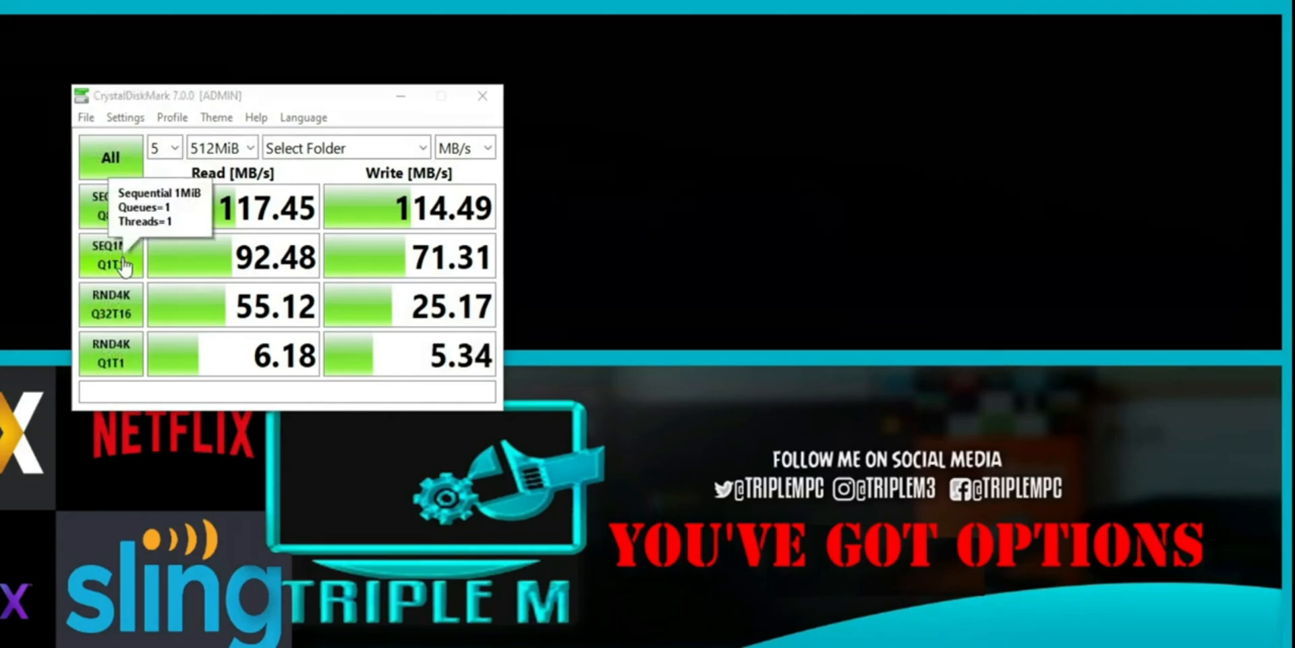
{"action": "mouse_move", "coordinate": [336, 179]}
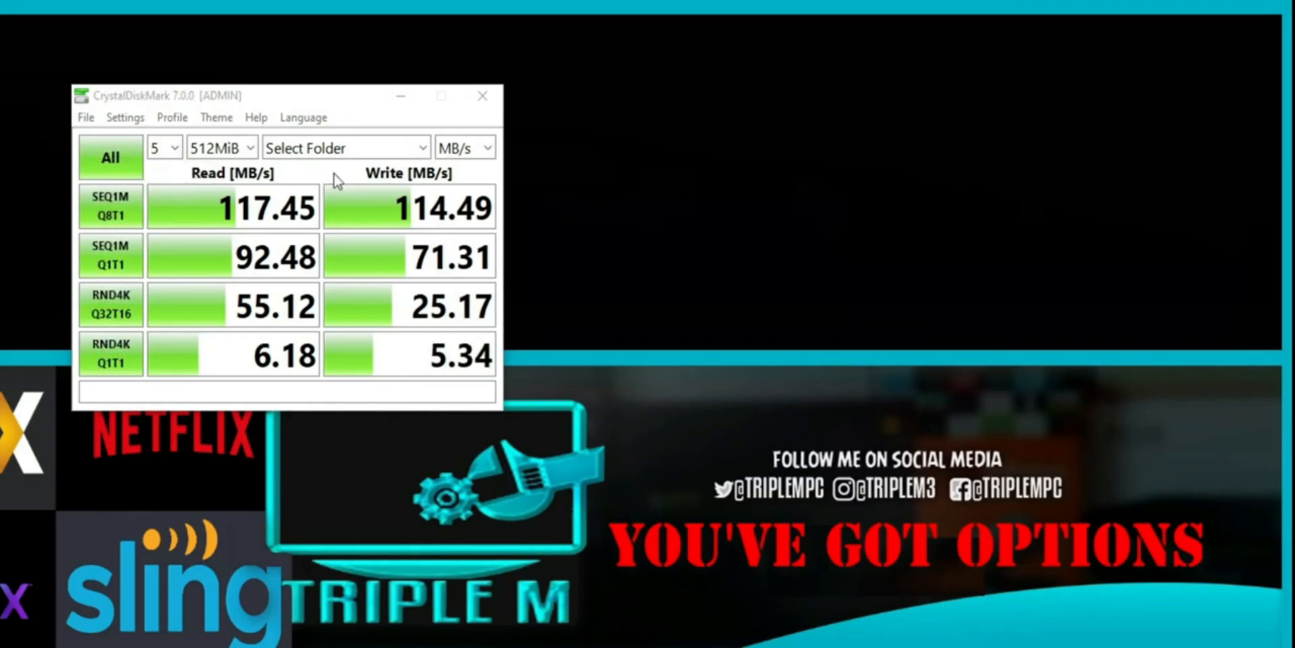
{"action": "mouse_move", "coordinate": [105, 355]}
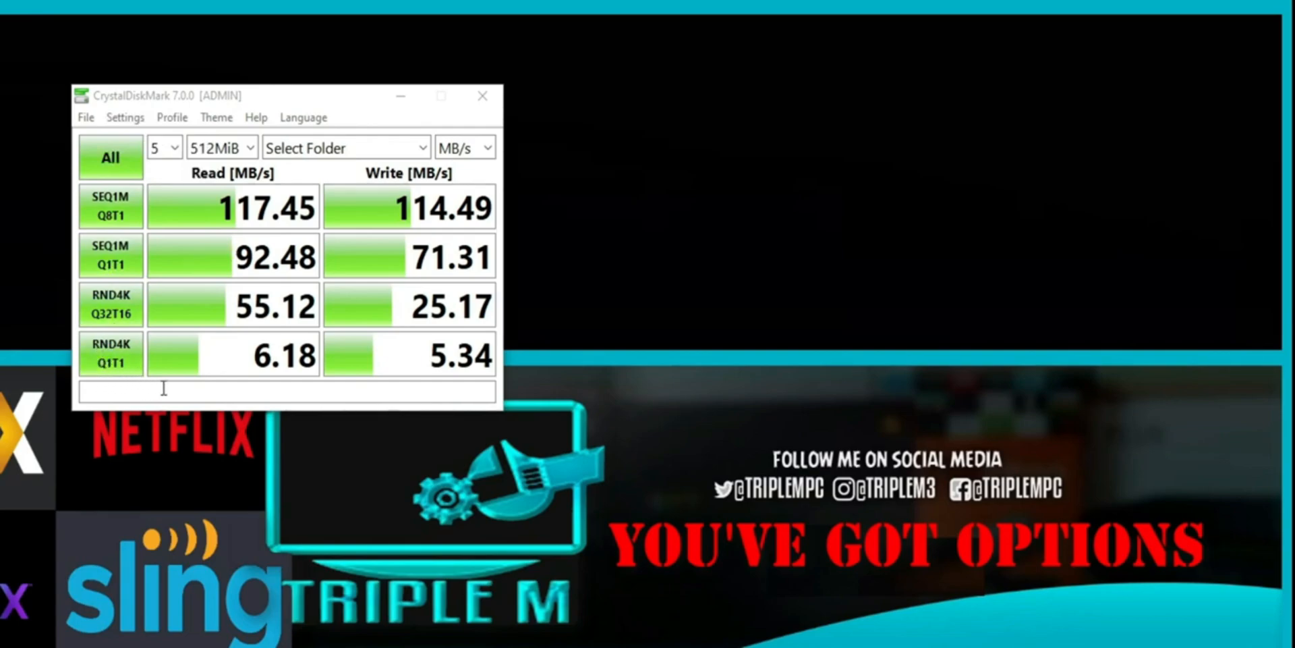
{"action": "mouse_move", "coordinate": [89, 197]}
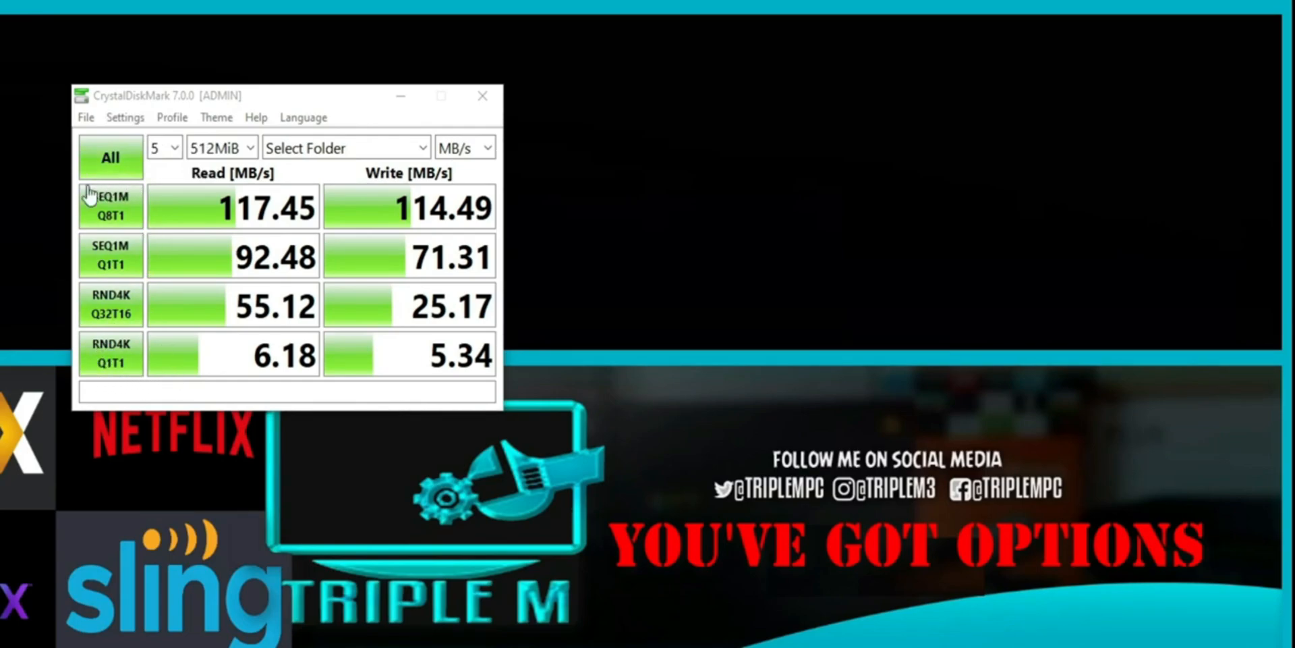
{"action": "mouse_move", "coordinate": [140, 355]}
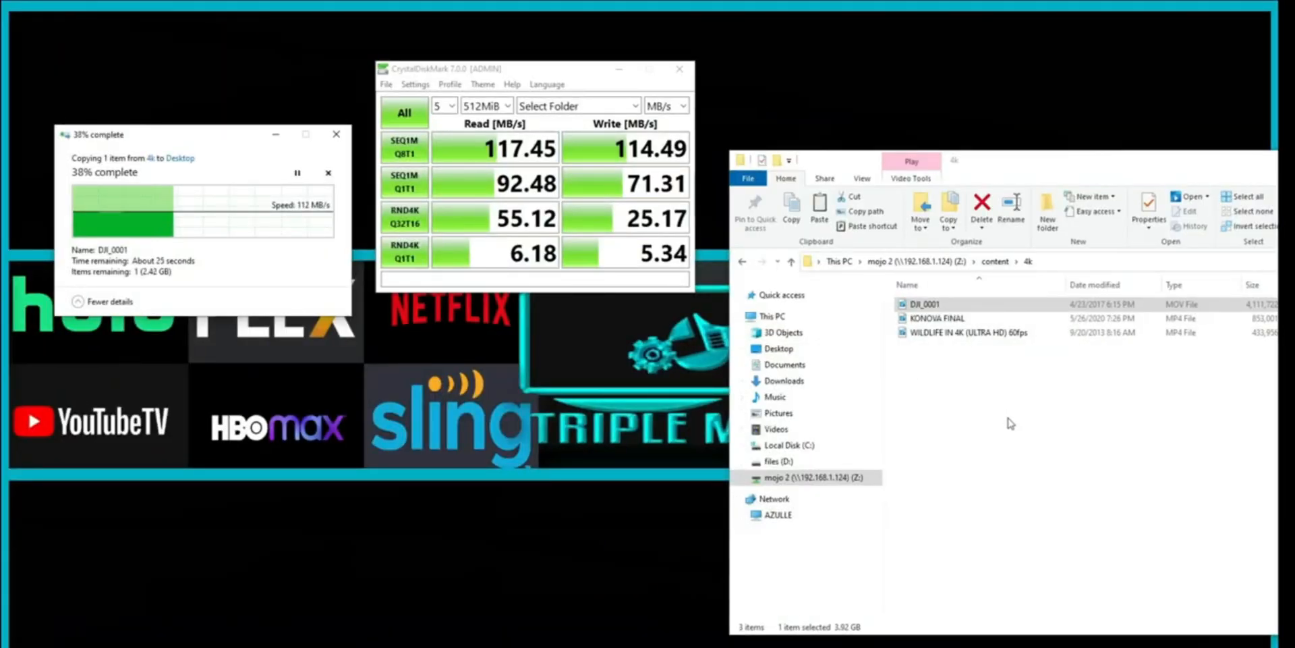
{"action": "mouse_move", "coordinate": [330, 271]}
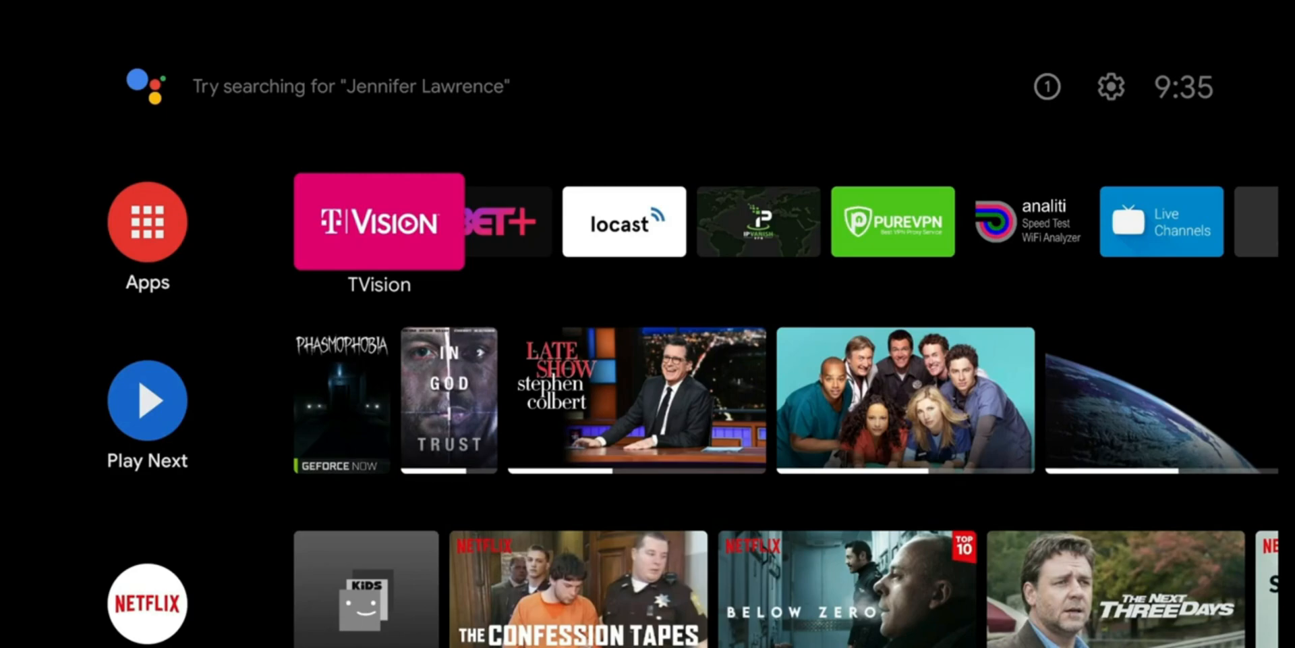
Navigate Settings > Device Preferences > Storage > Mount network storage to list DESKTOP-136PNN6, DS620 and SHIELD
{"action": "left_click", "coordinate": [146, 86]}
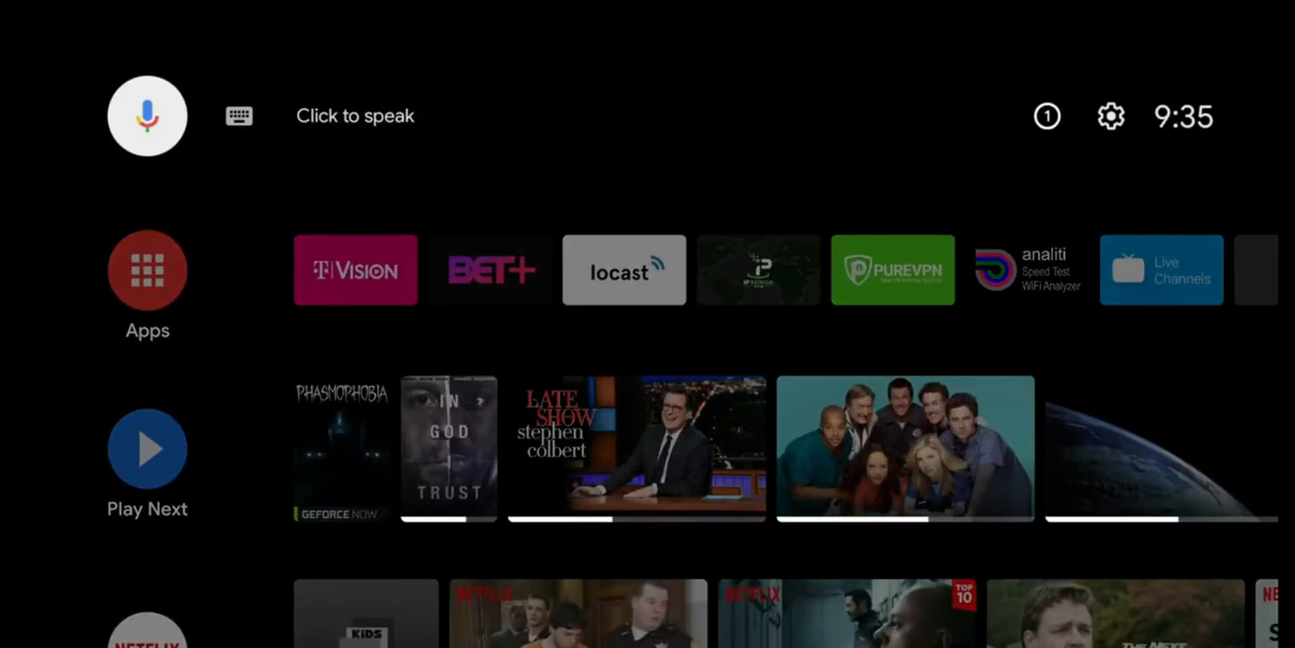
{"action": "mouse_move", "coordinate": [1046, 116]}
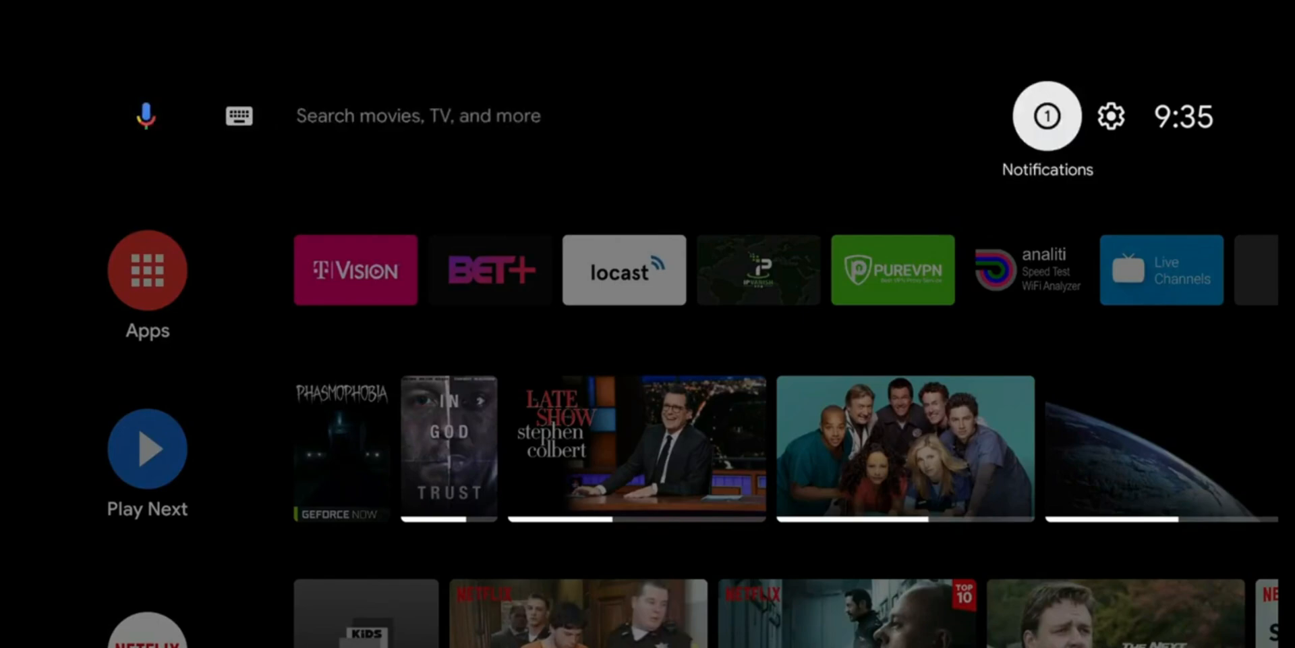
{"action": "mouse_move", "coordinate": [1110, 116]}
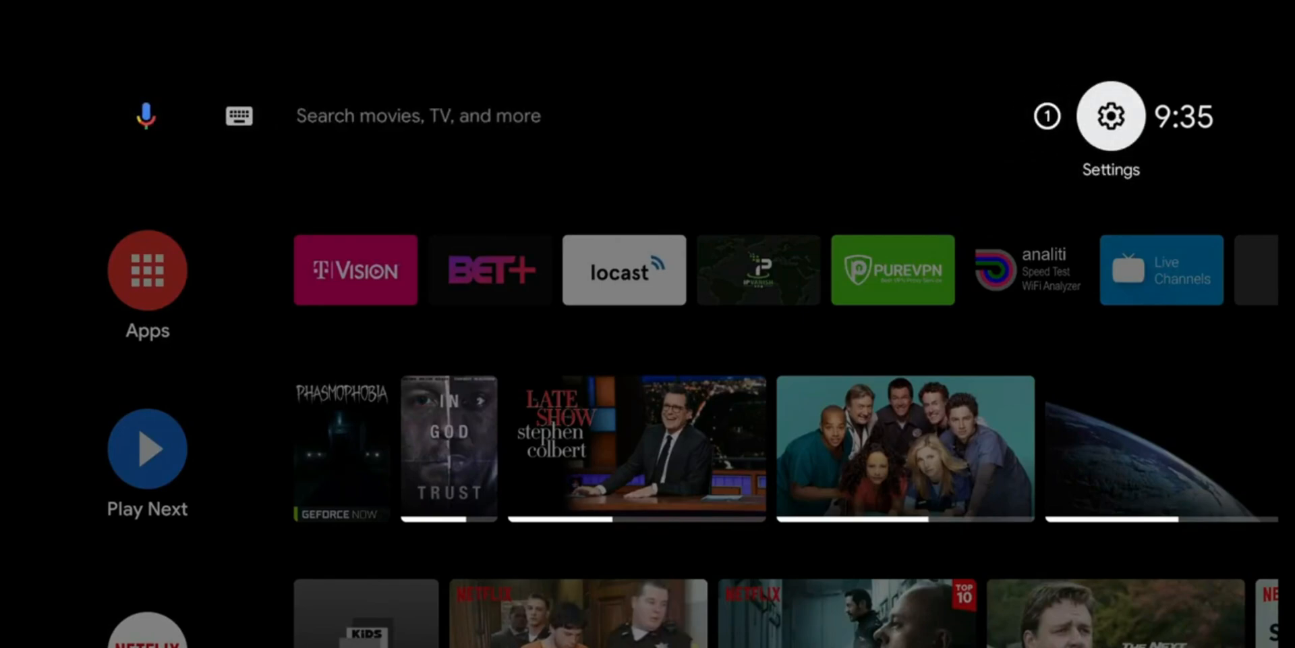
{"action": "left_click", "coordinate": [1110, 116]}
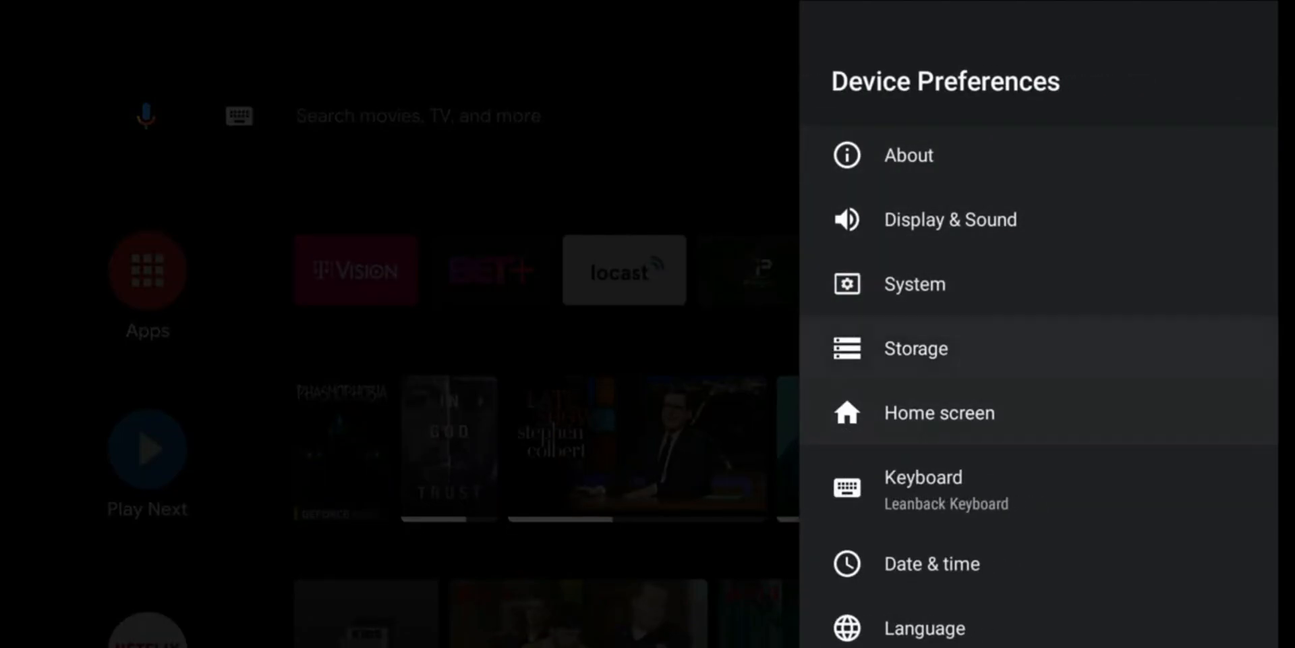
{"action": "left_click", "coordinate": [914, 349]}
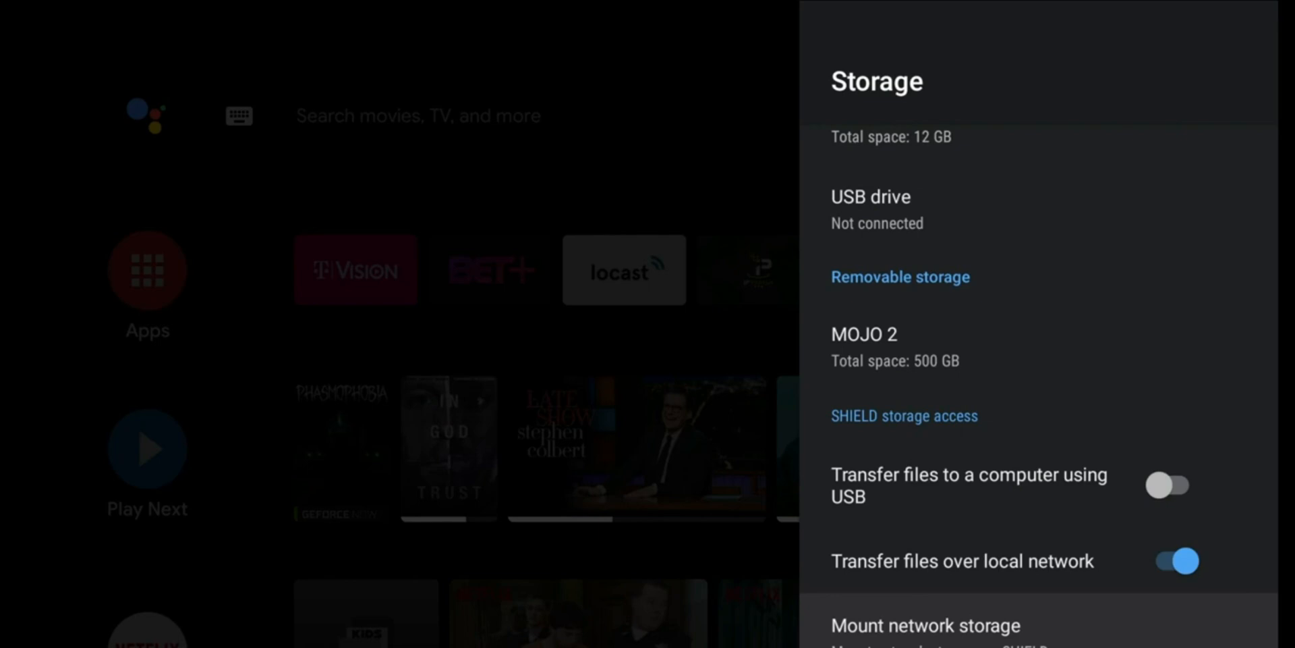
{"action": "left_click", "coordinate": [926, 625]}
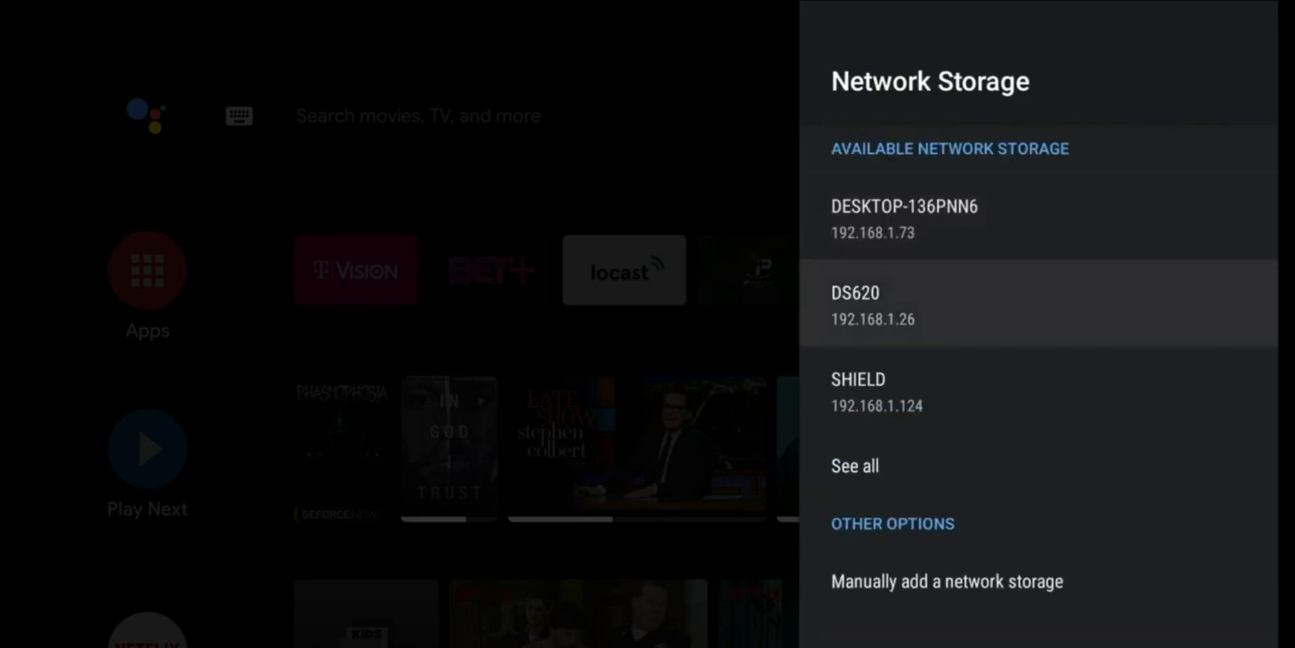